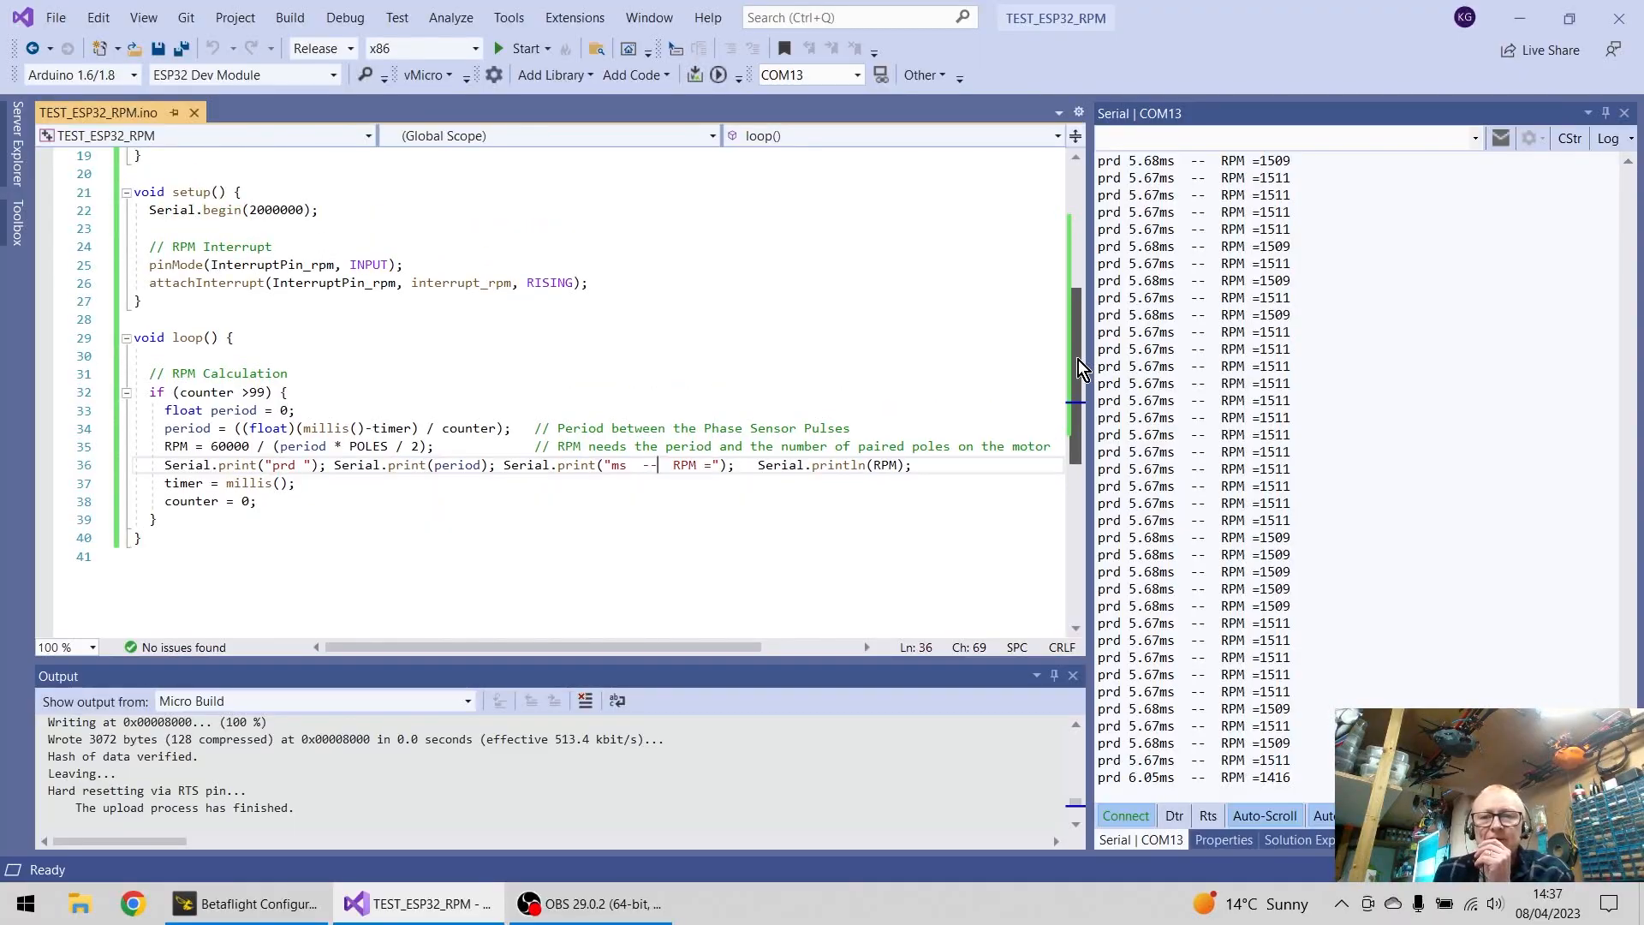
Step: Scroll the sketch and highlight the interrupt pin definition line, then clear it
{"action": "scroll", "scroll_direction": "up", "scroll_amount": 3}
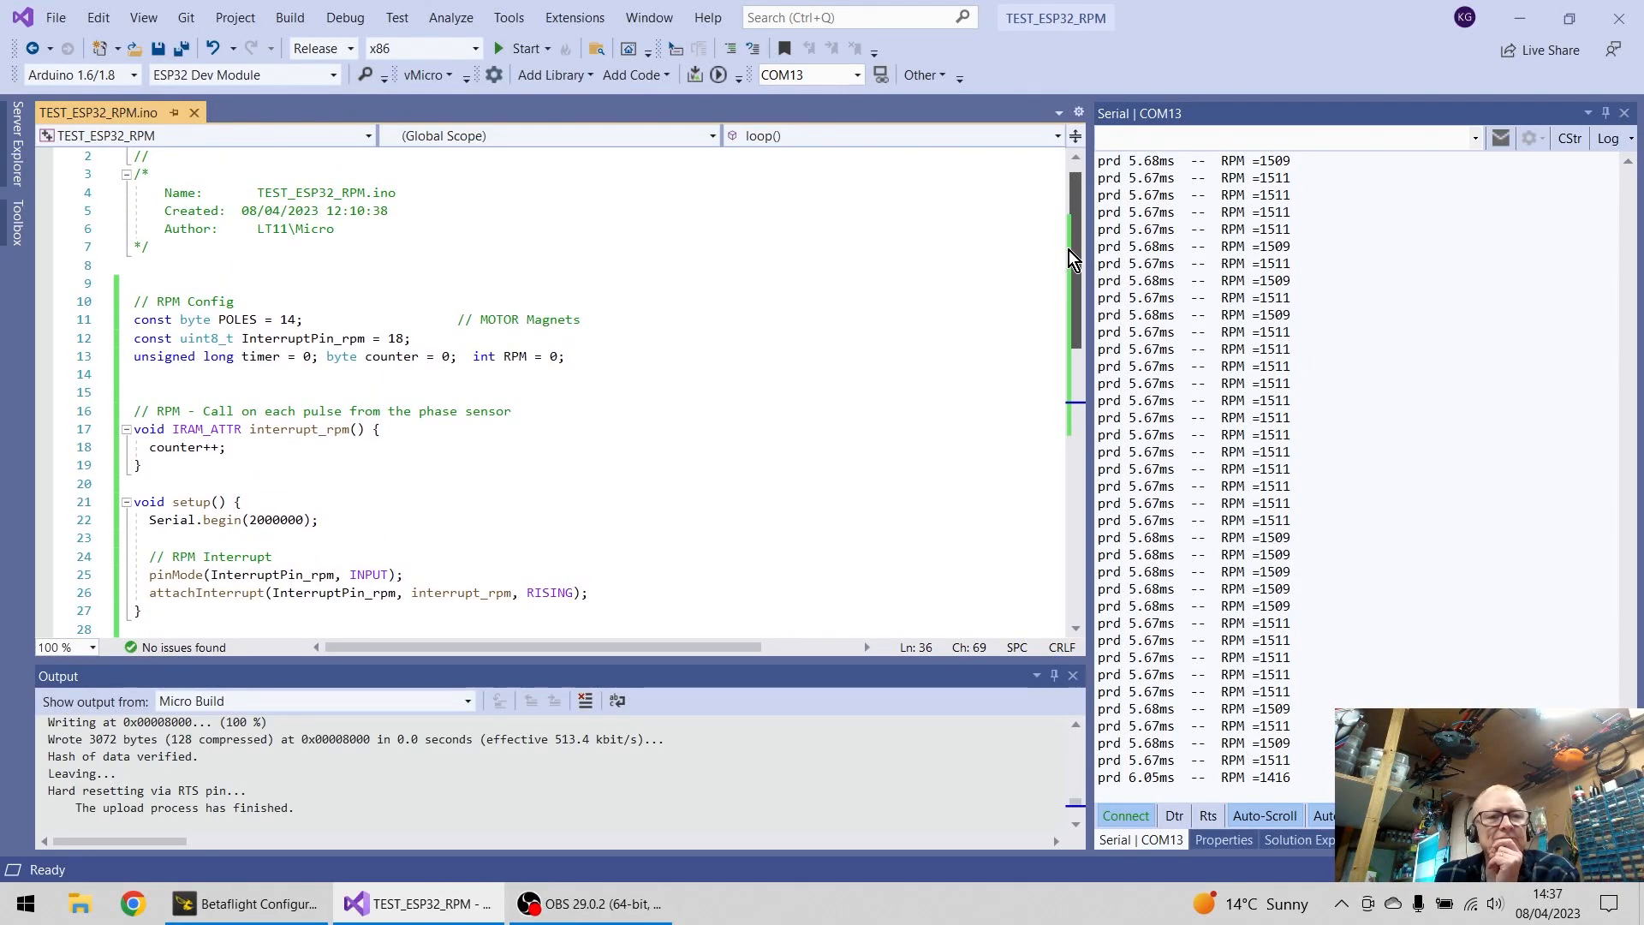
{"action": "scroll", "scroll_direction": "down", "scroll_amount": 3}
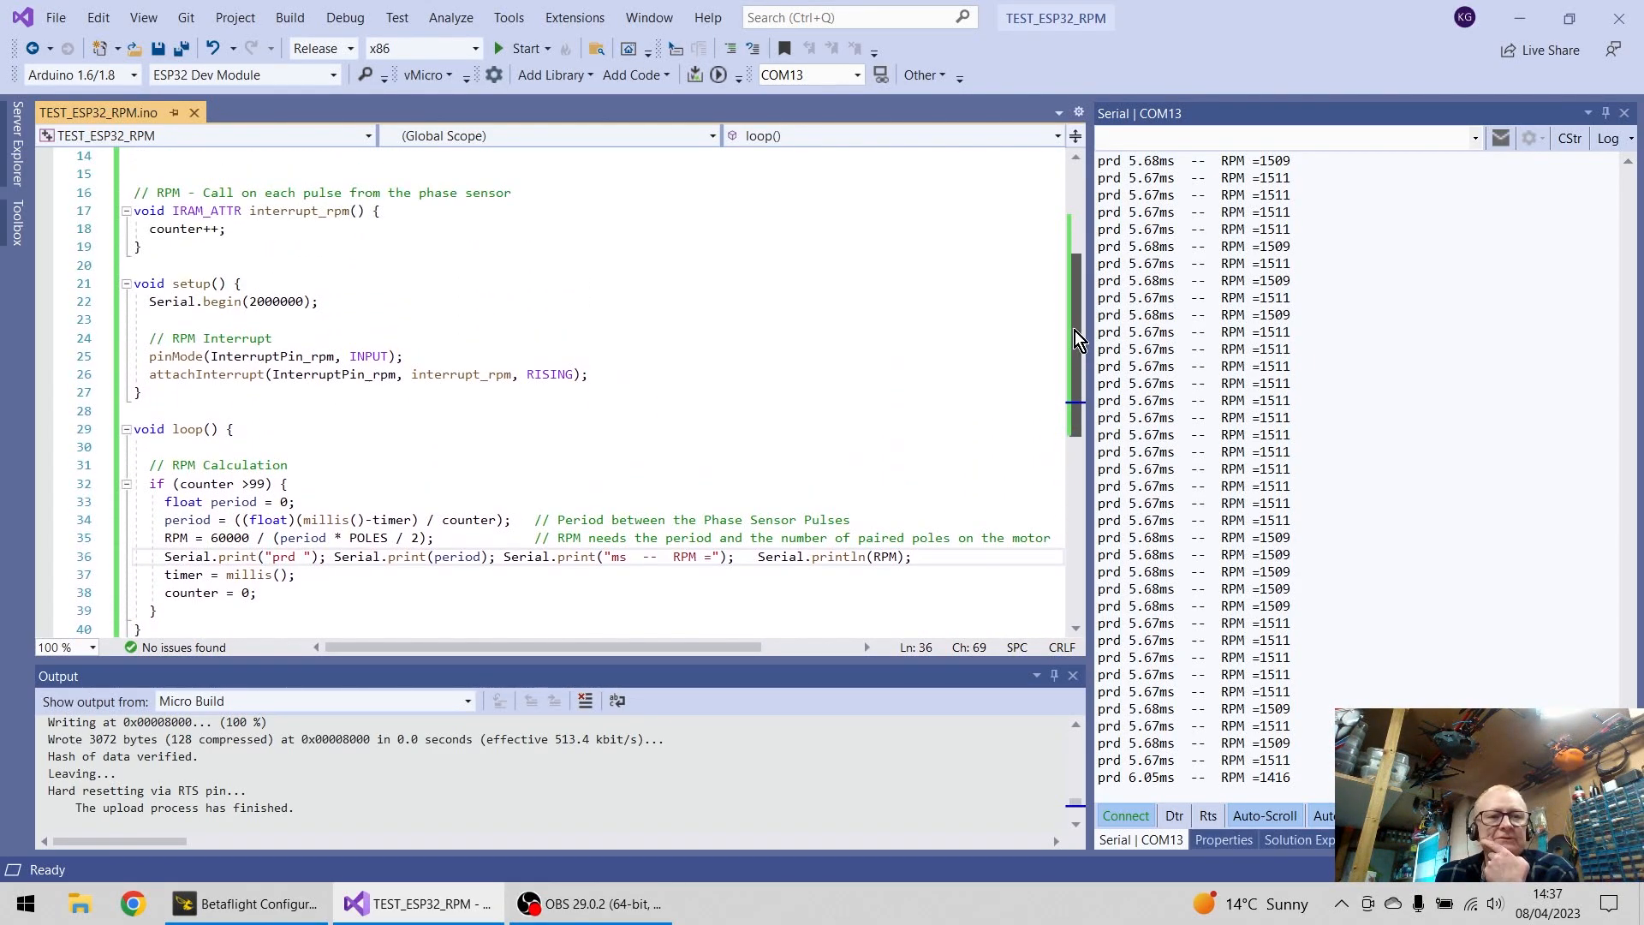
{"action": "scroll", "scroll_direction": "up", "scroll_amount": 3}
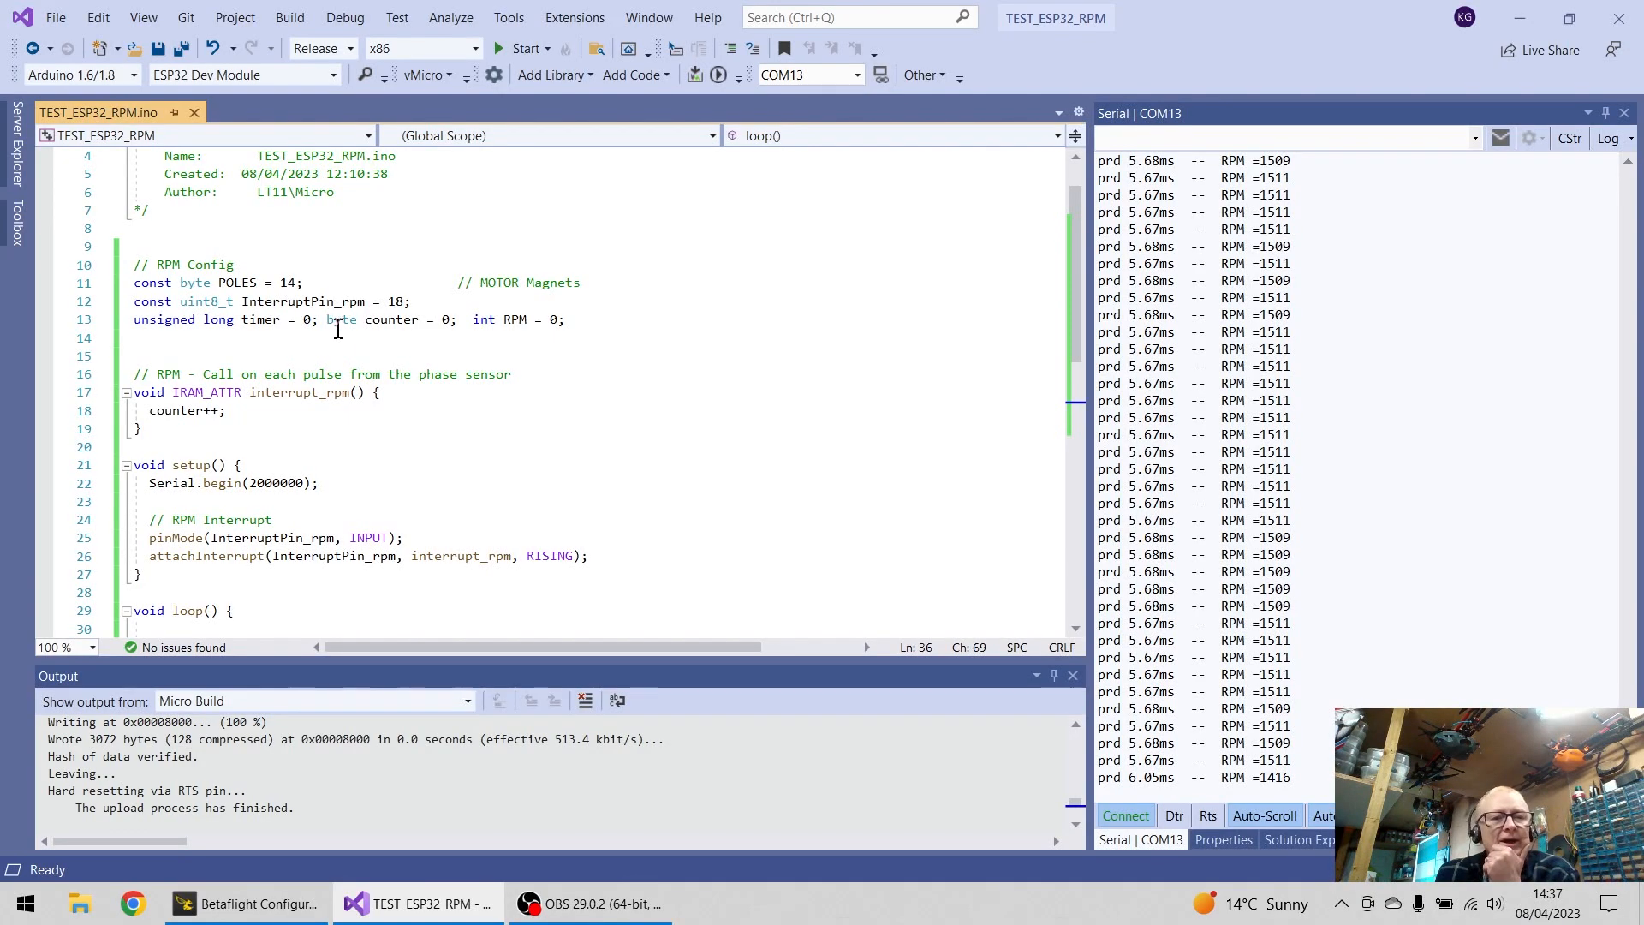
{"action": "mouse_move", "coordinate": [234, 281]}
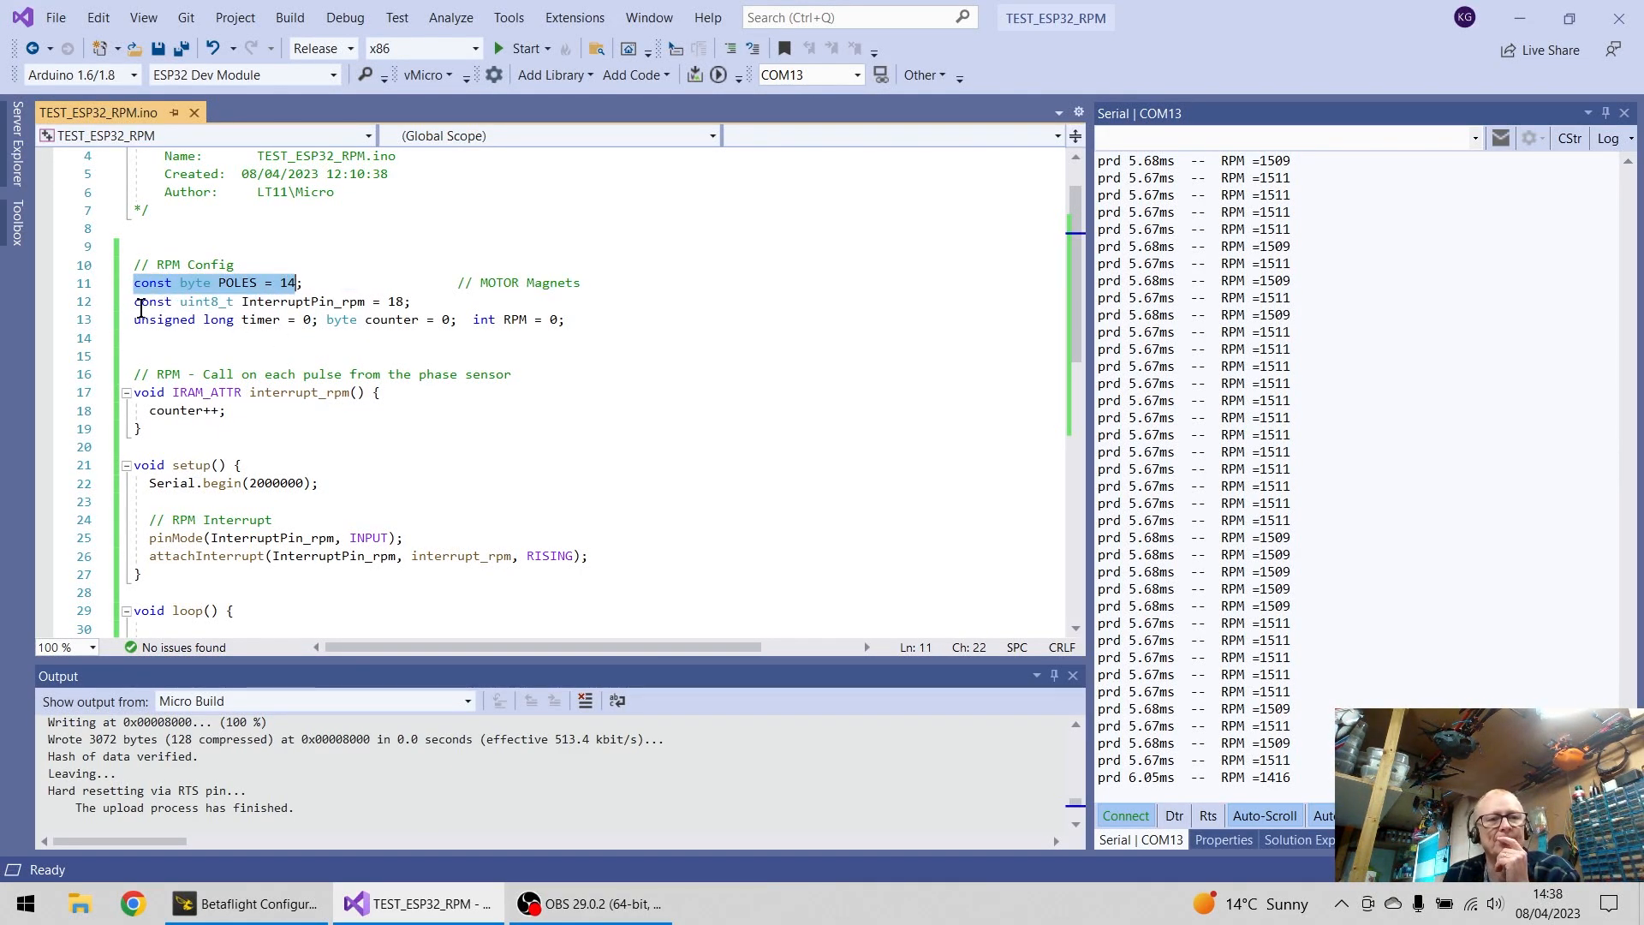
{"action": "left_click", "coordinate": [407, 302]}
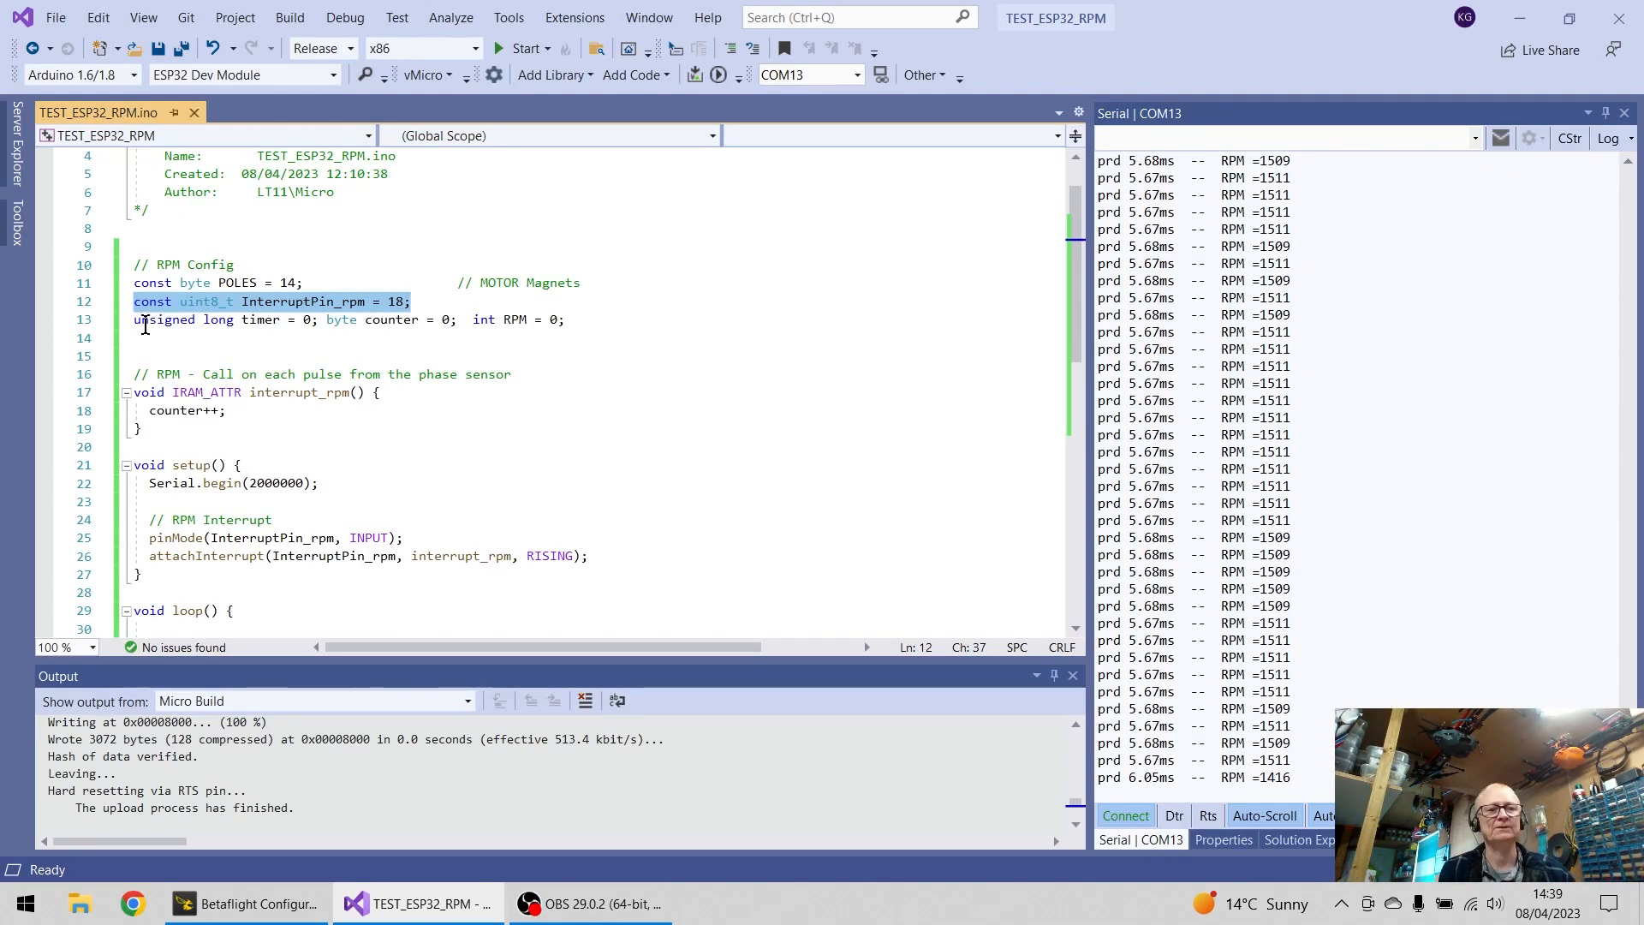
{"action": "double_click", "coordinate": [260, 319]}
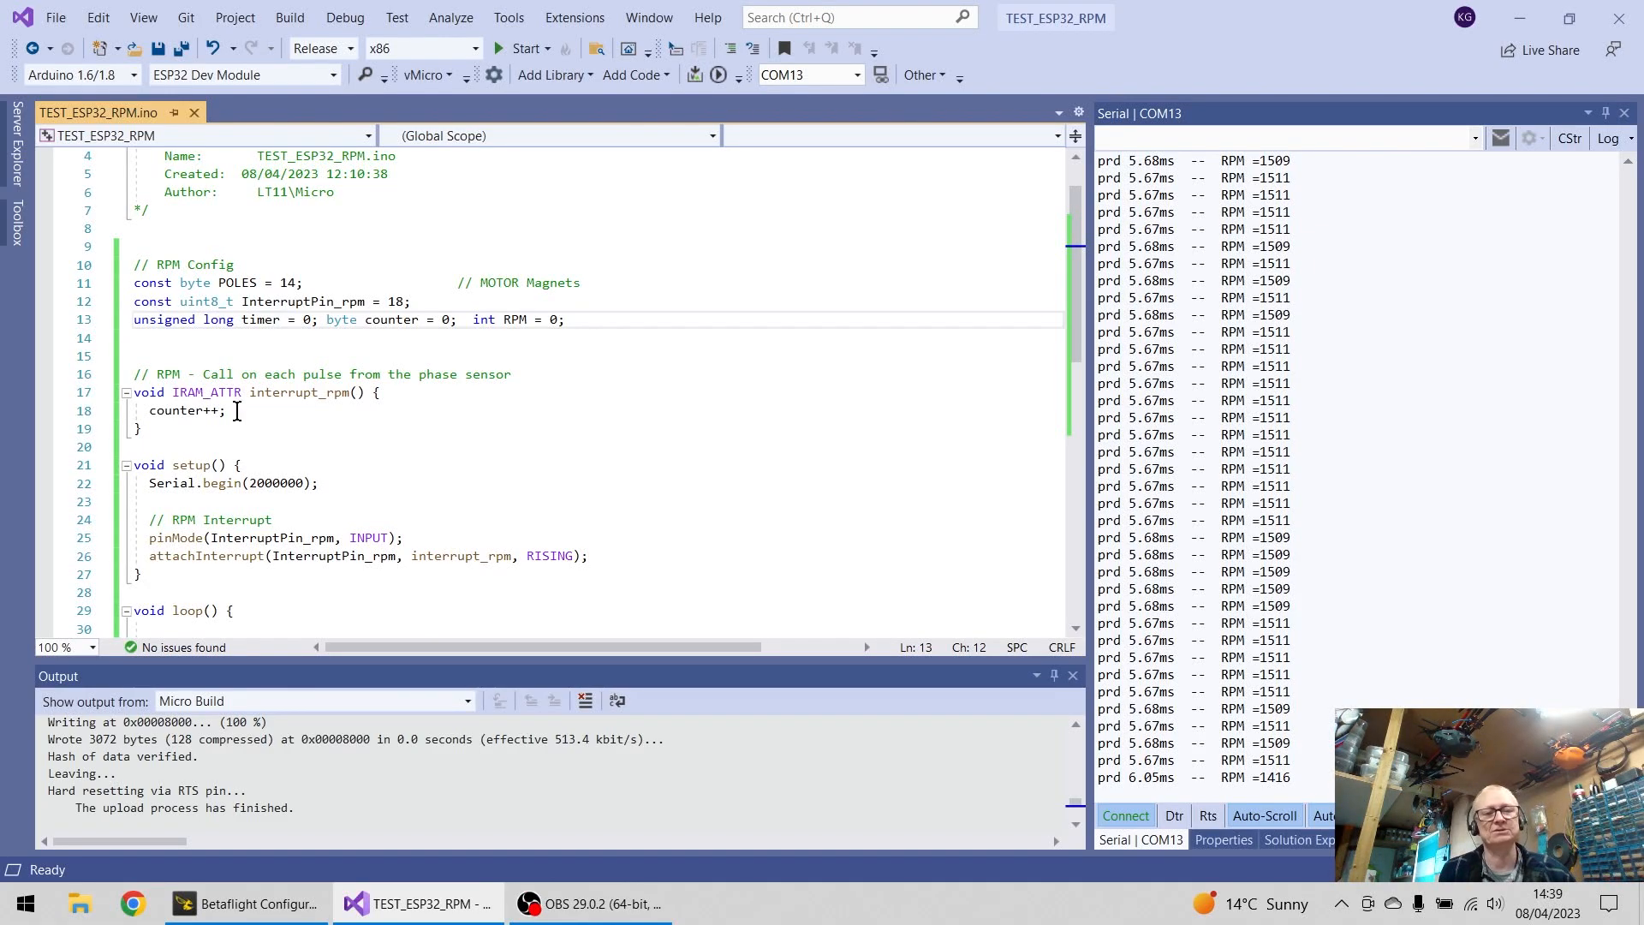
{"action": "mouse_move", "coordinate": [308, 459]}
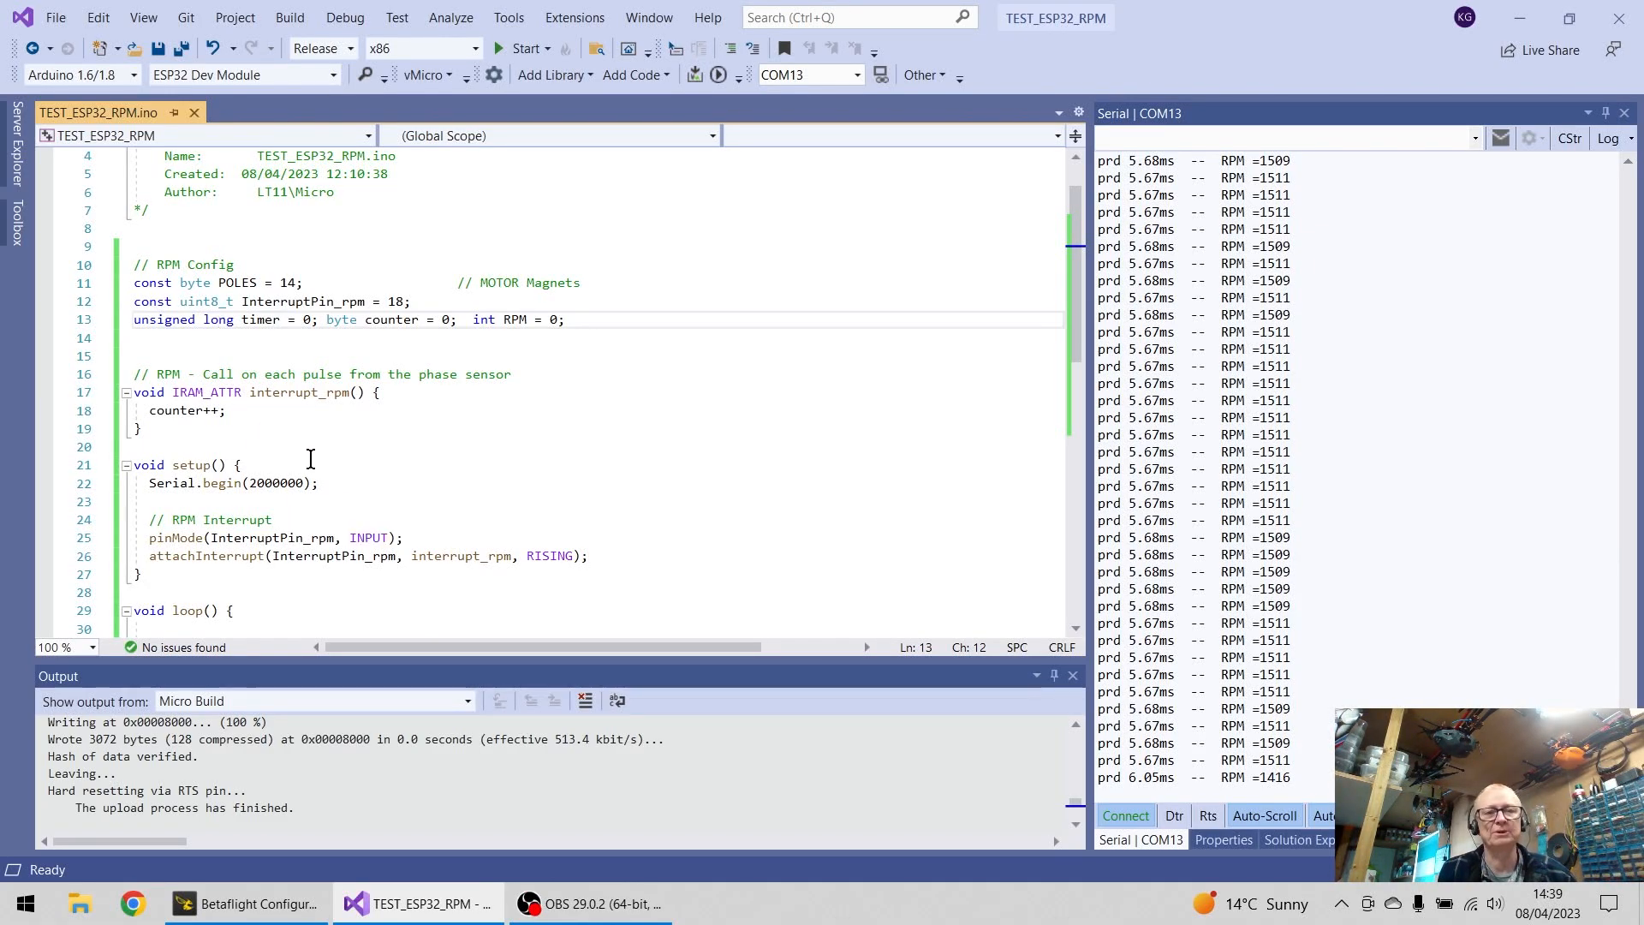
{"action": "mouse_move", "coordinate": [342, 319]}
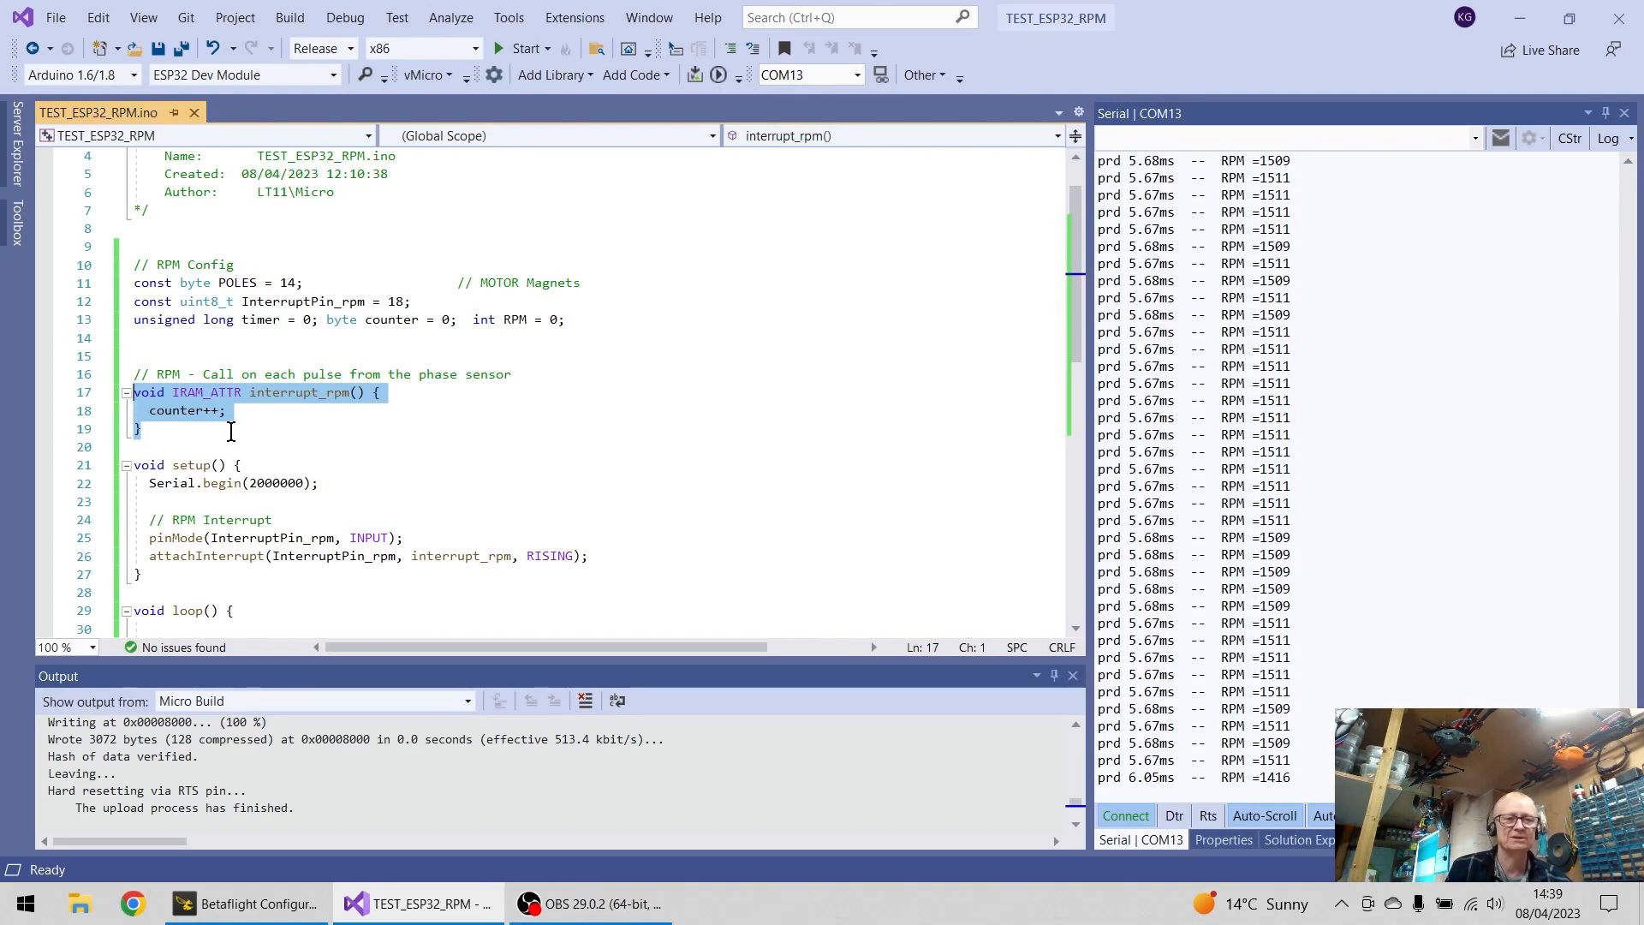
Step: Show where InterruptPin_rpm and interrupt_rpm are used in the sketch
{"action": "left_click", "coordinate": [225, 410]}
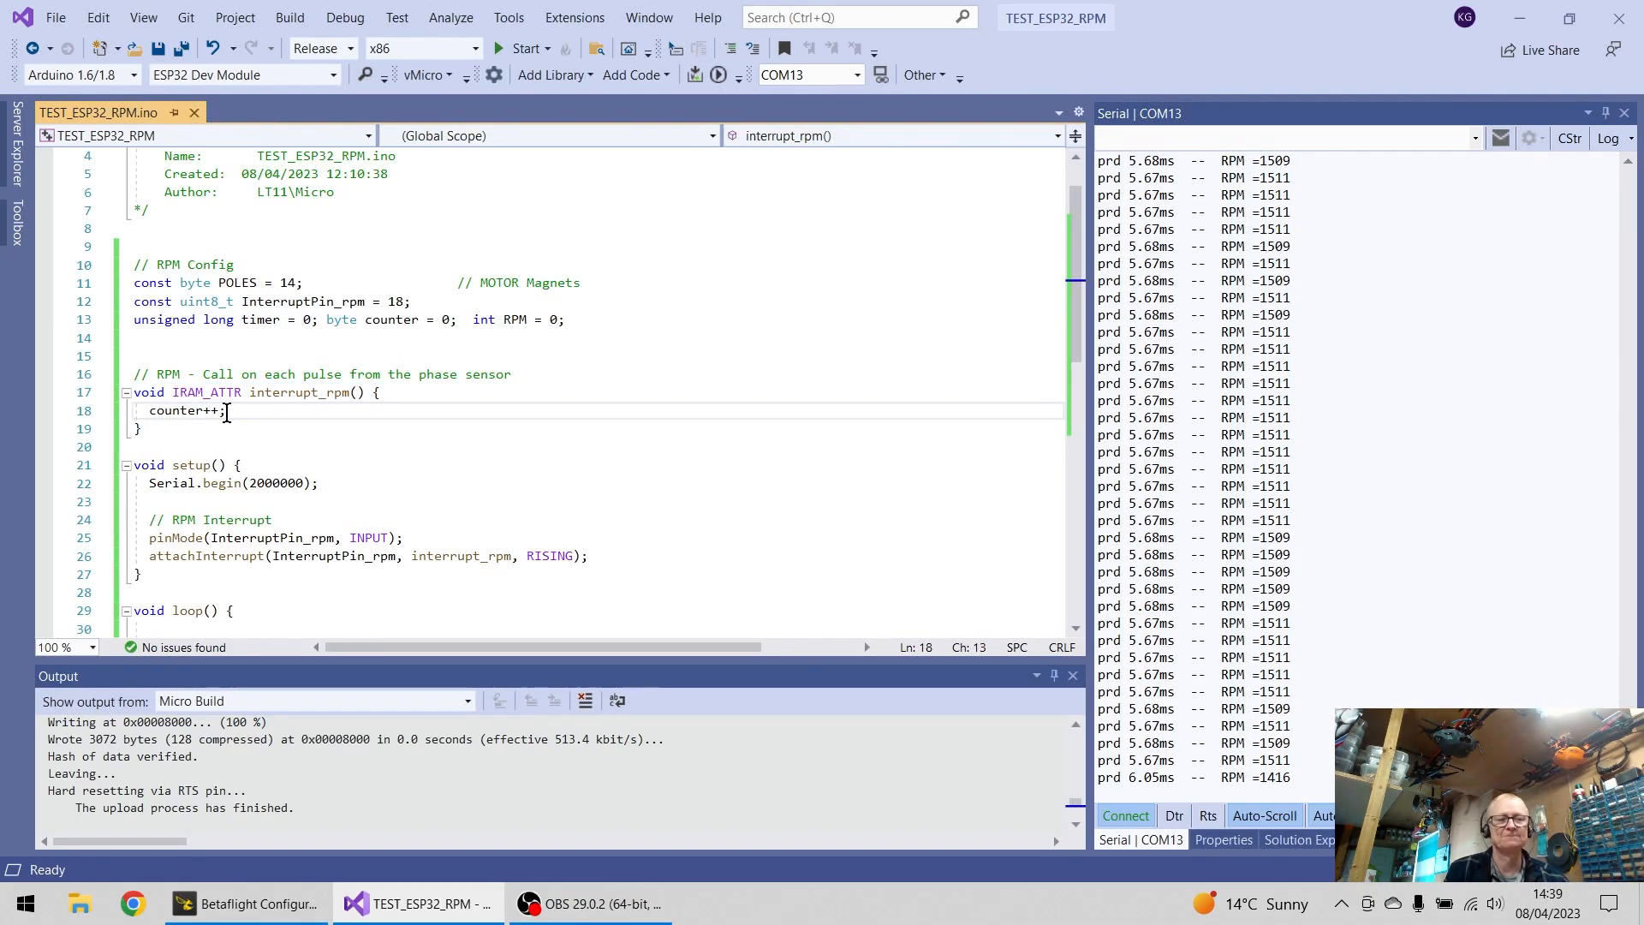
{"action": "scroll", "scroll_direction": "down", "scroll_amount": 3}
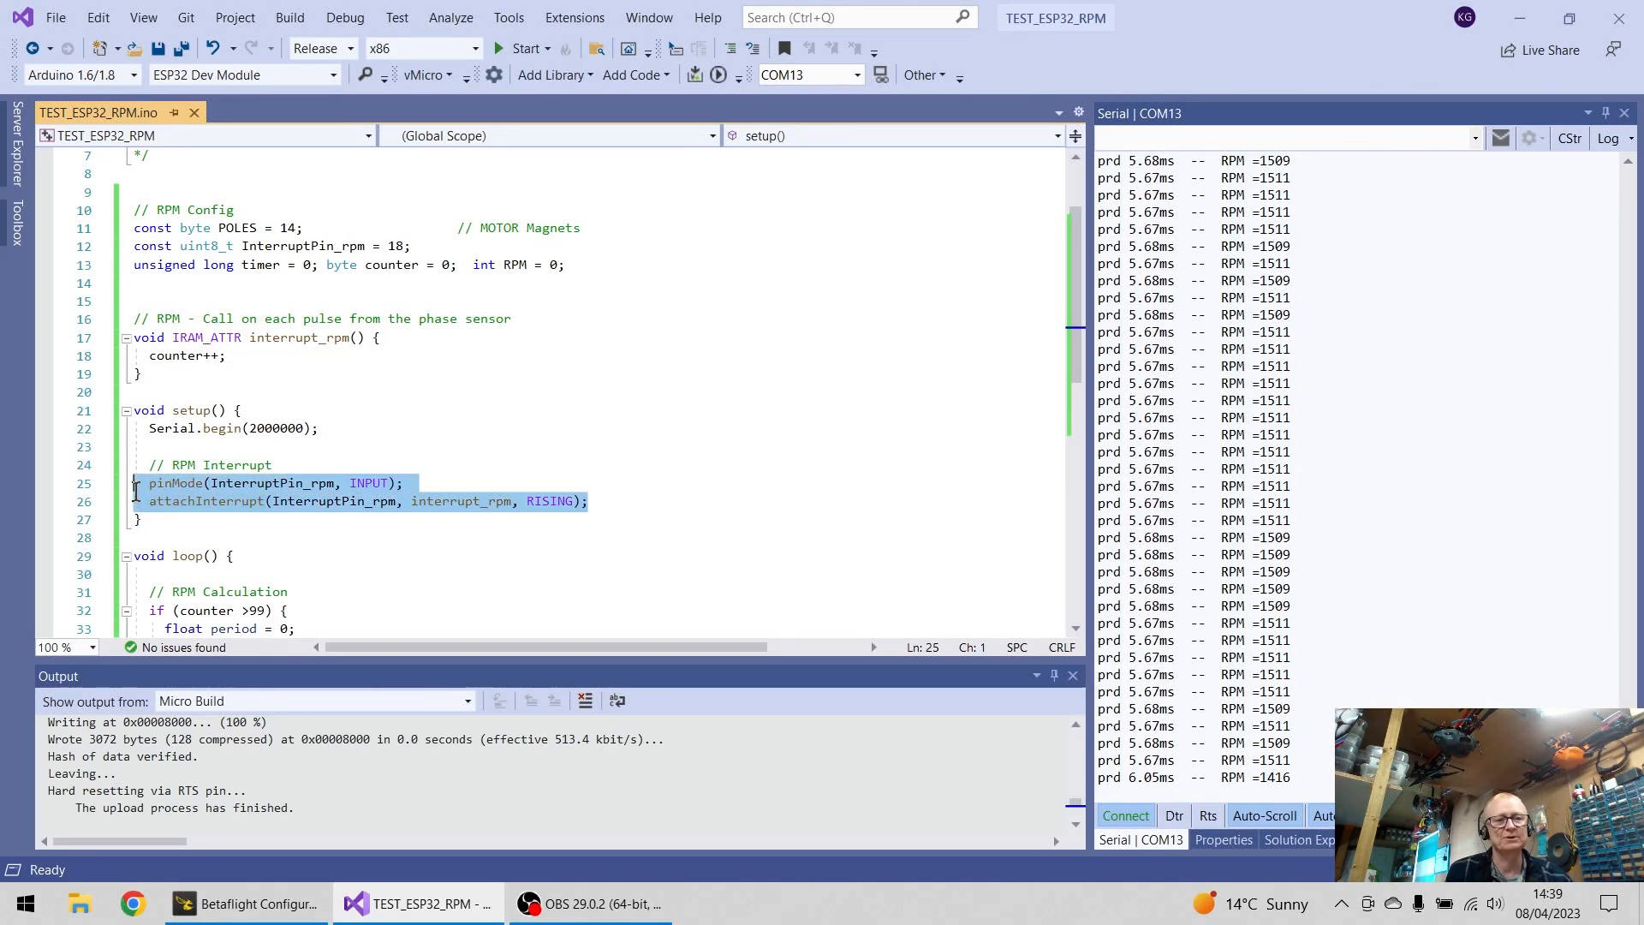
{"action": "left_click", "coordinate": [260, 482]}
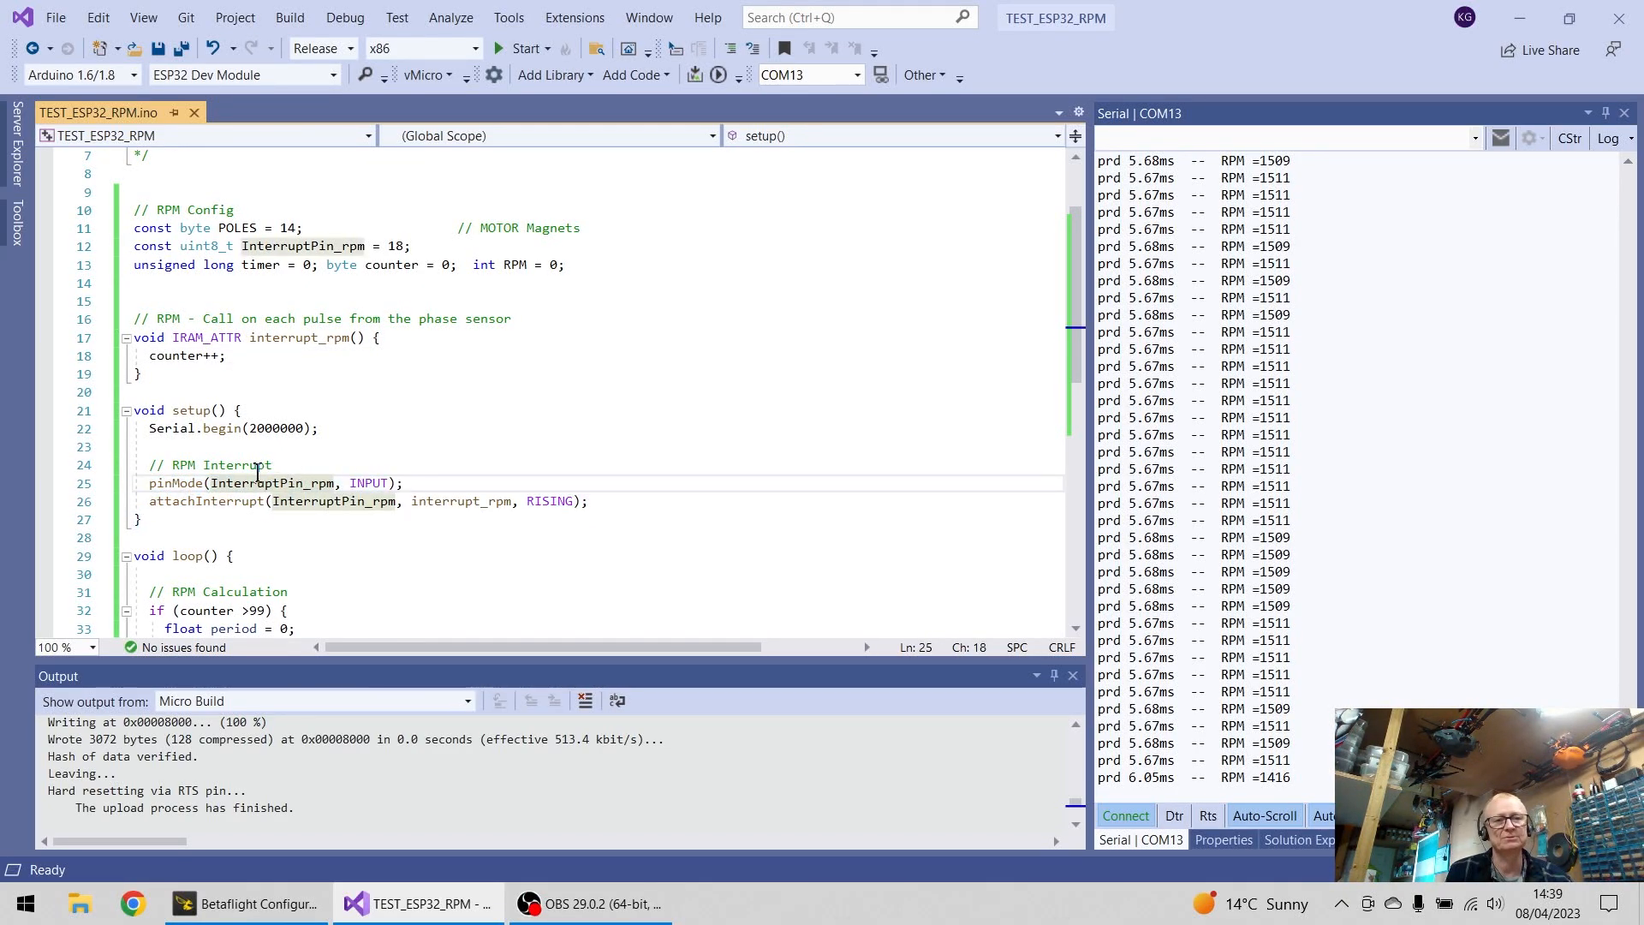
{"action": "mouse_move", "coordinate": [259, 482]}
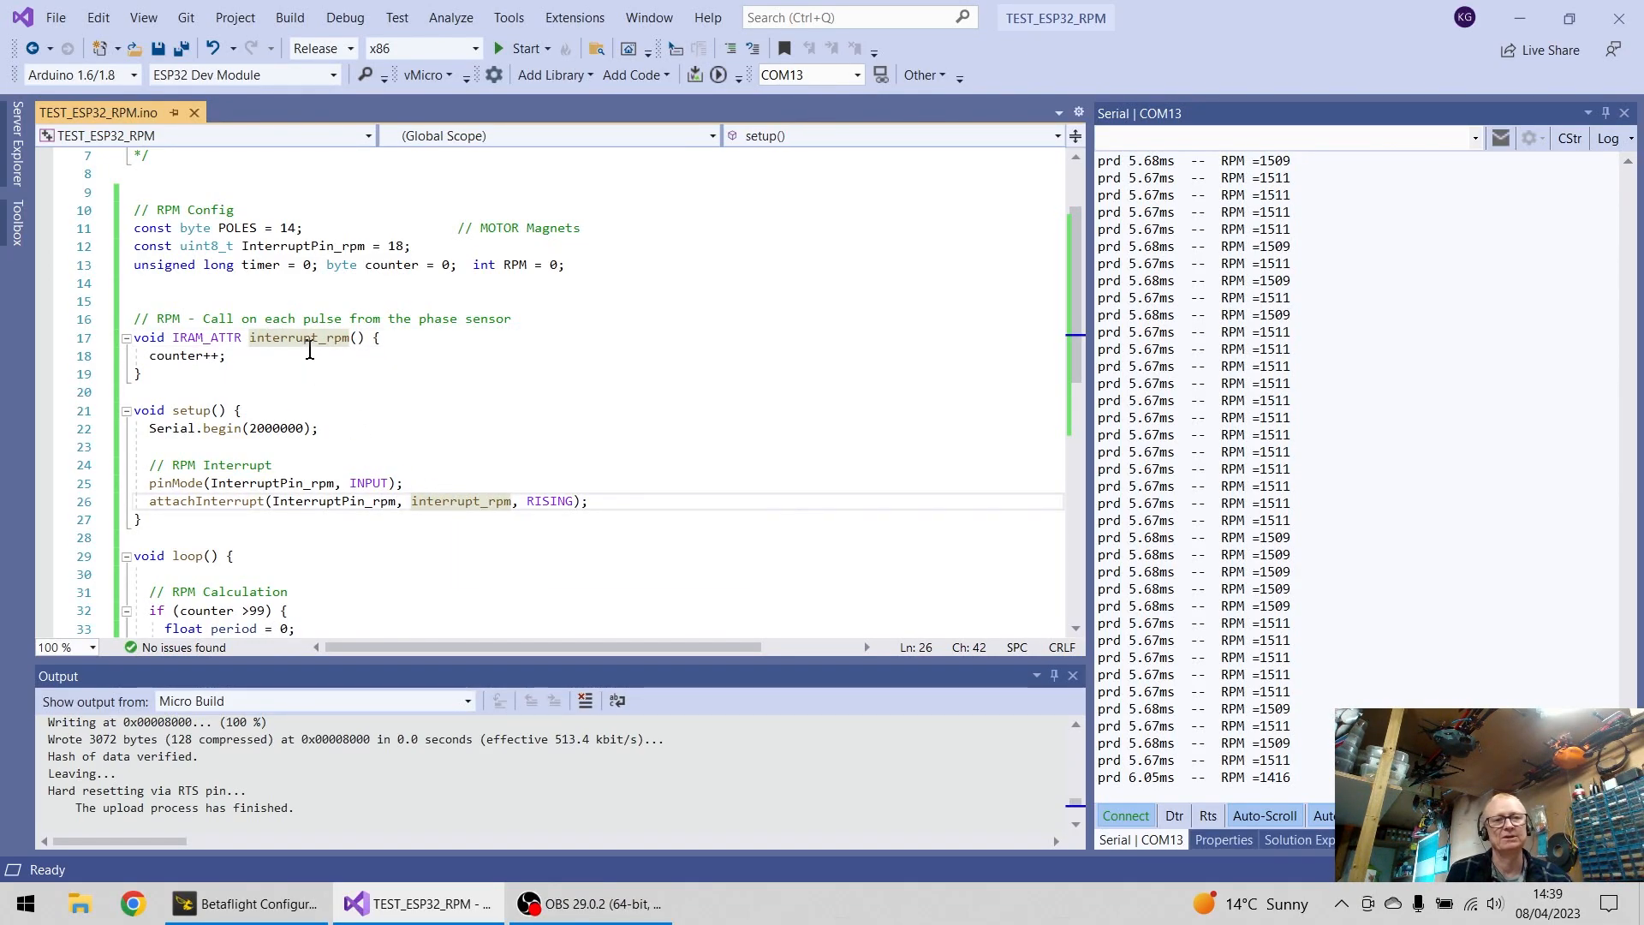
{"action": "left_click", "coordinate": [314, 337]}
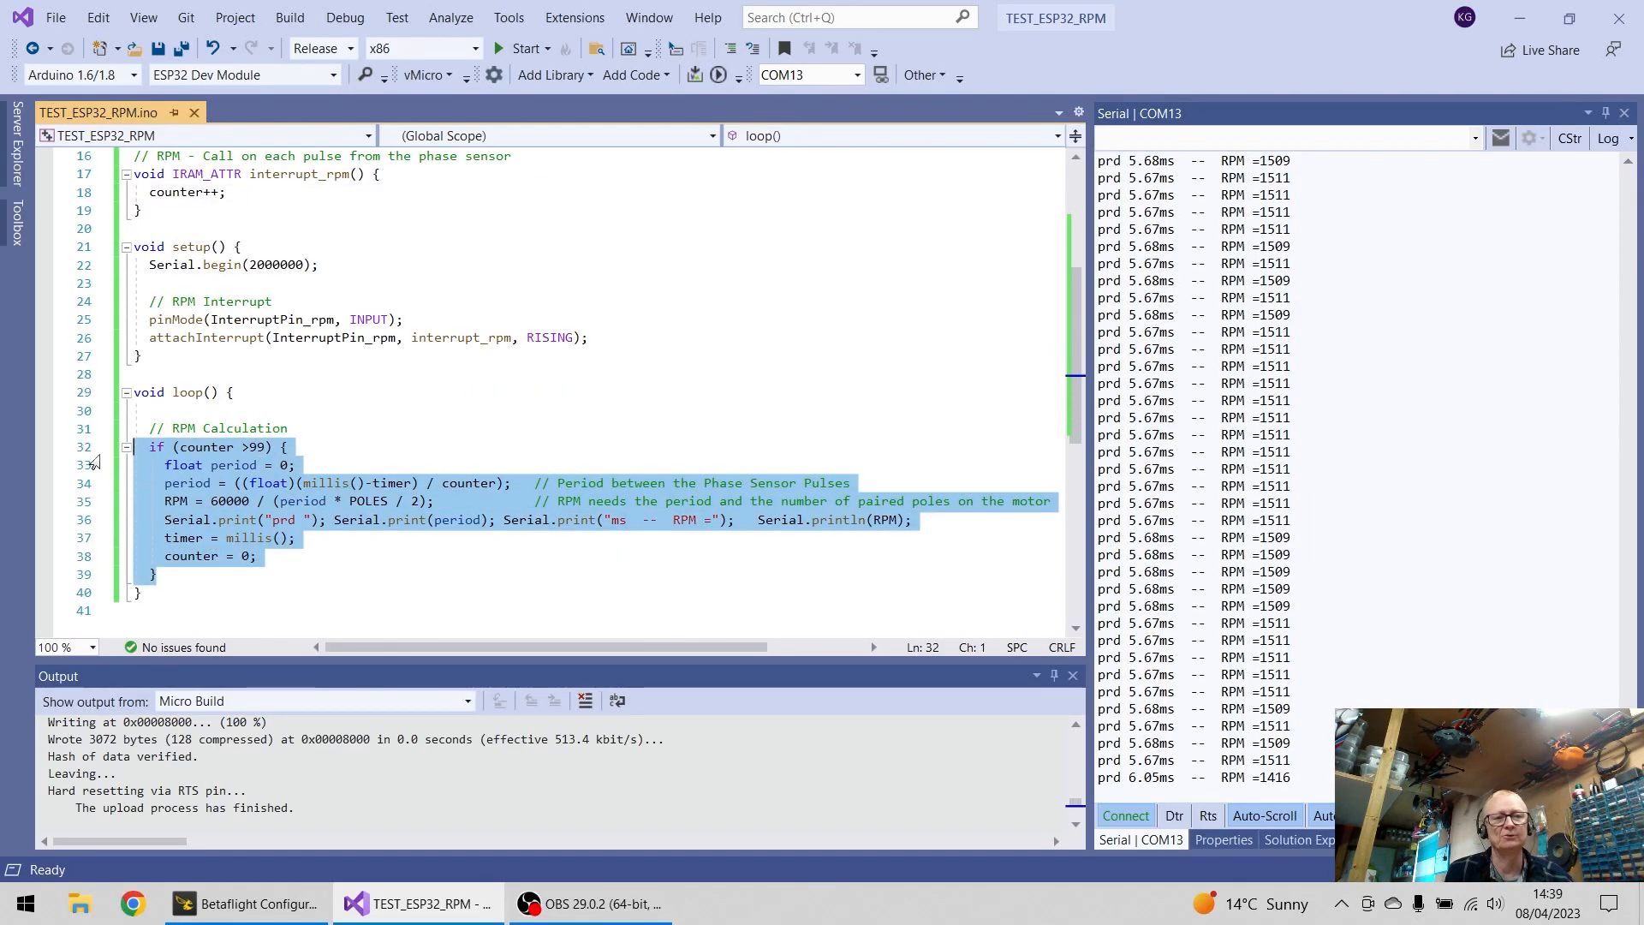
{"action": "left_click", "coordinate": [264, 482]}
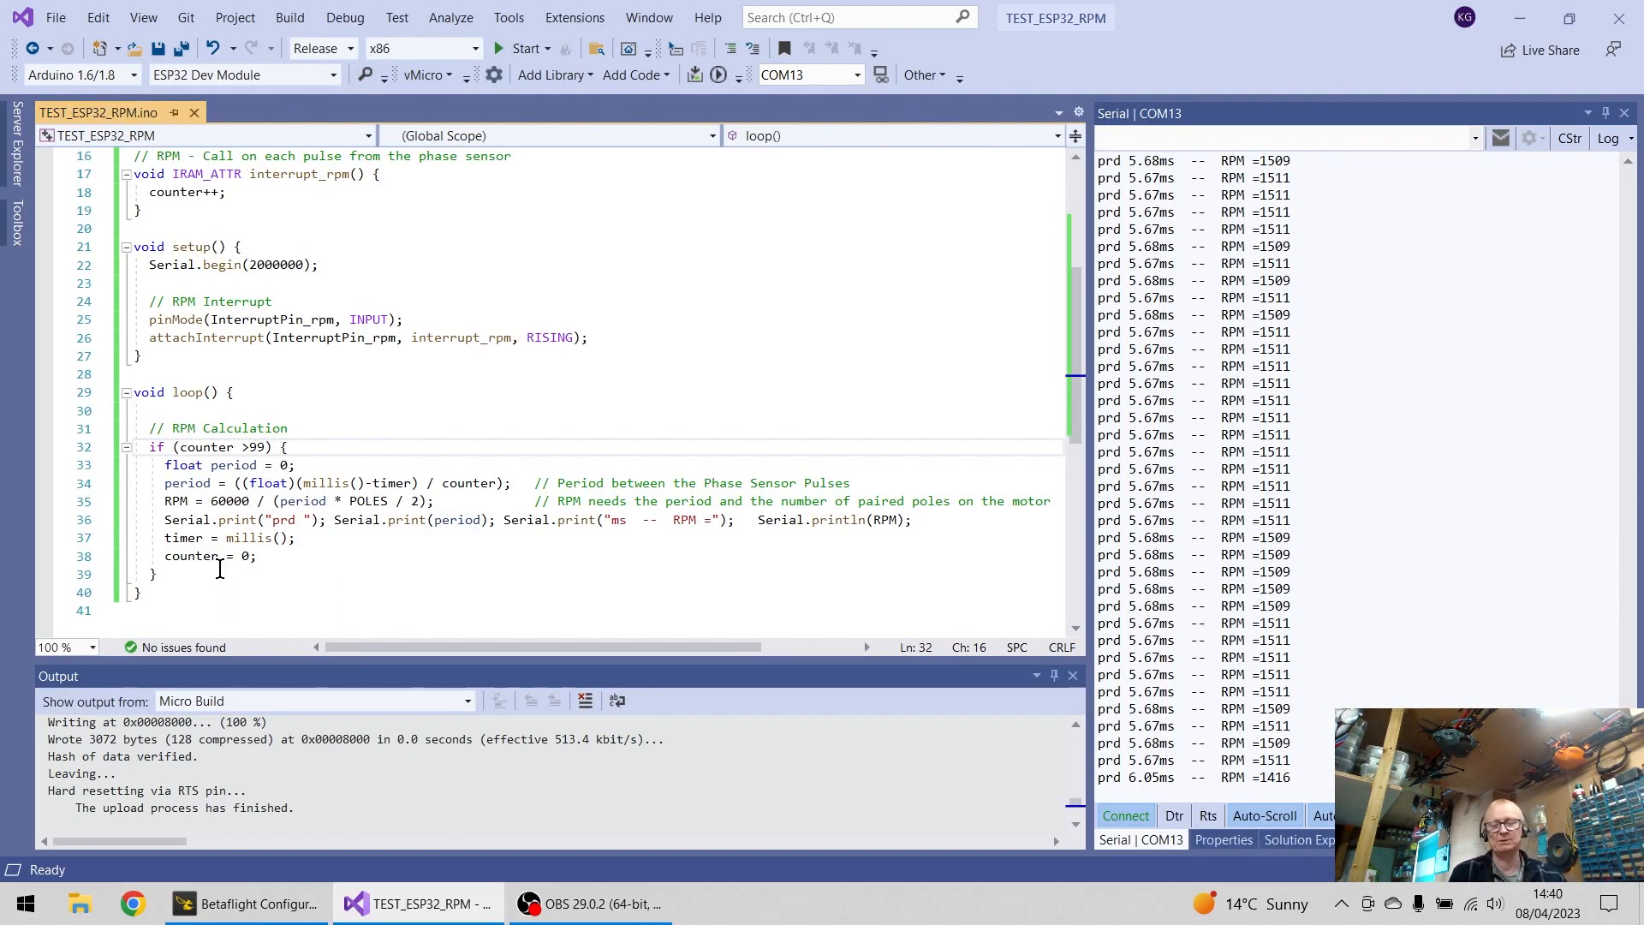
{"action": "mouse_move", "coordinate": [238, 611]}
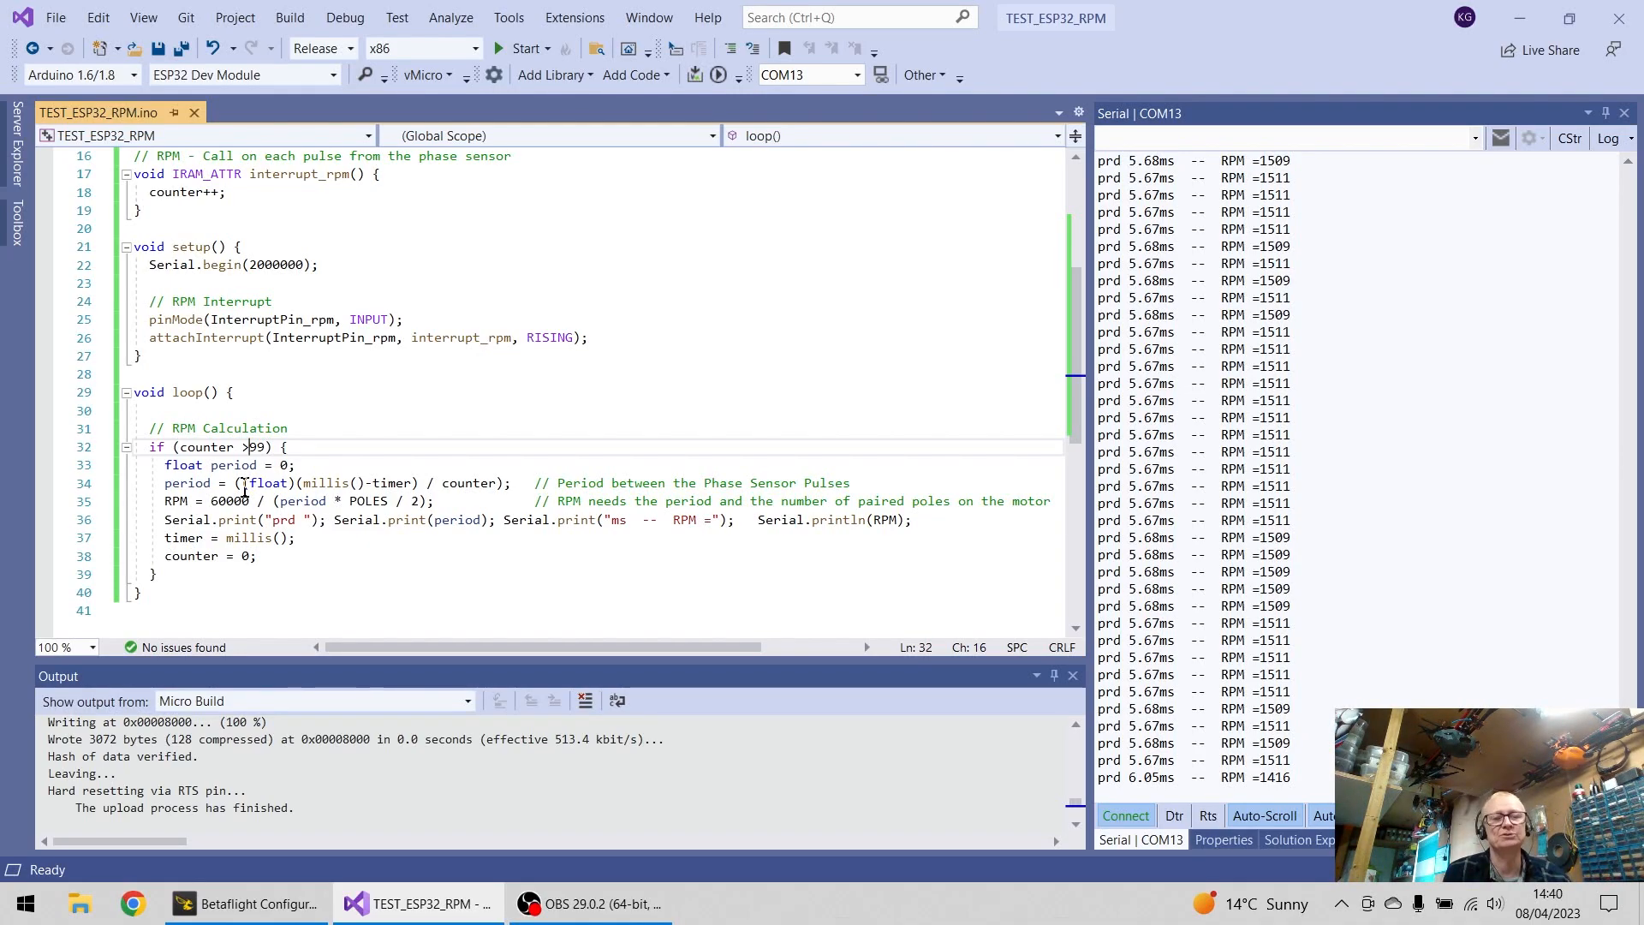
Step: Highlight the float cast and millis call in the period calculation
{"action": "left_click", "coordinate": [233, 464]}
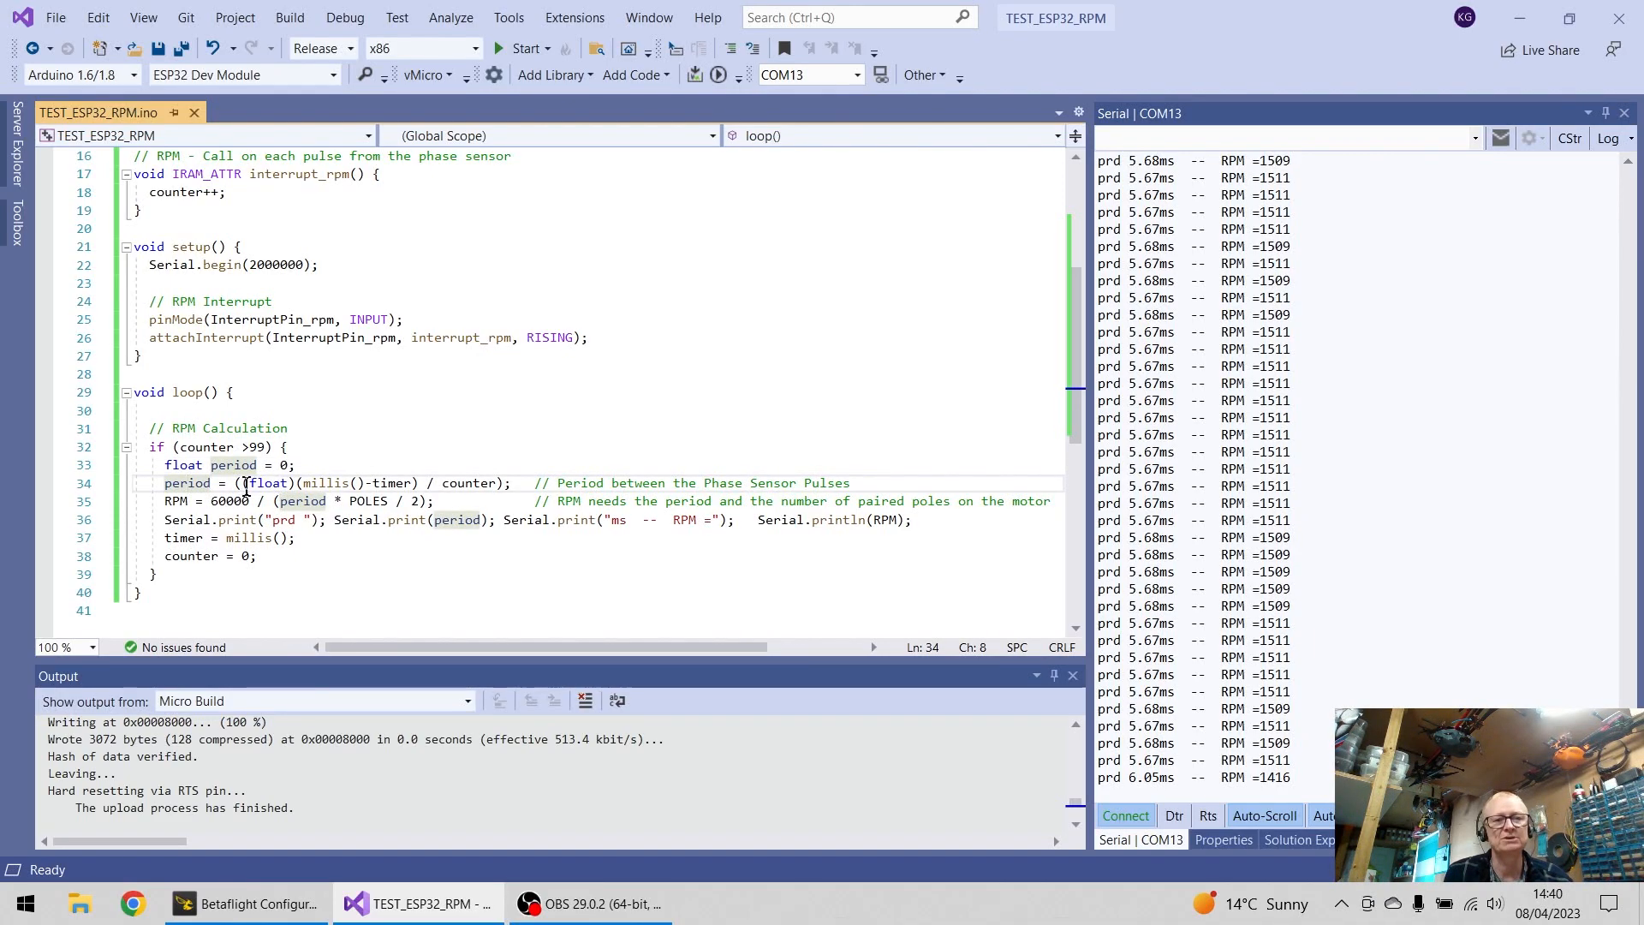
{"action": "double_click", "coordinate": [268, 482]}
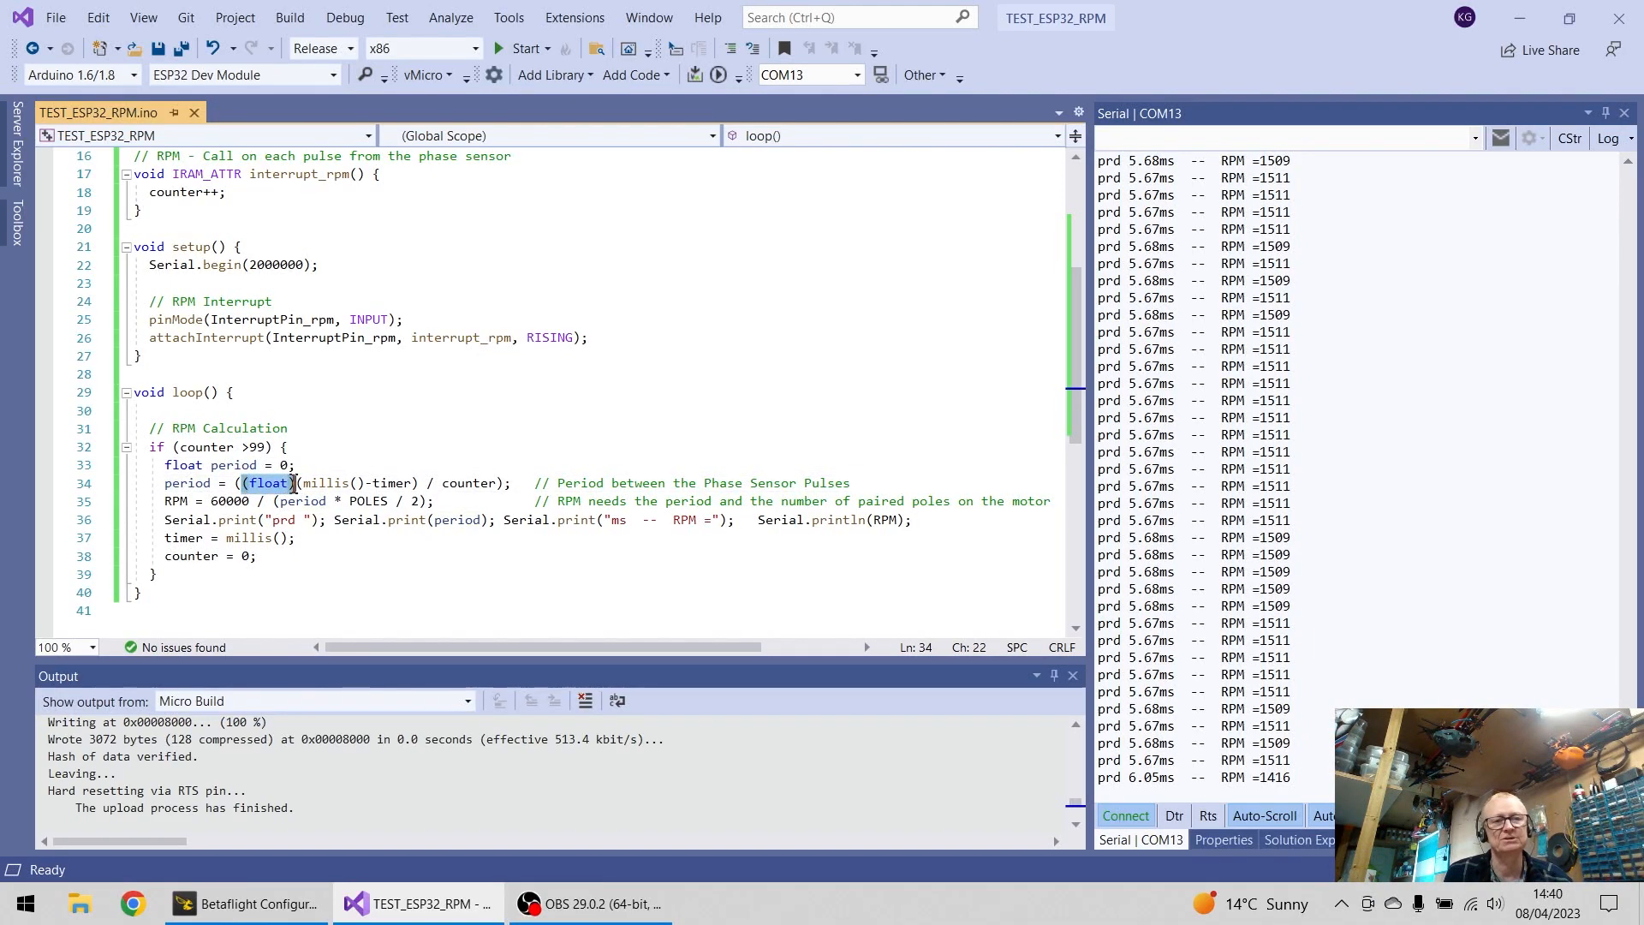
{"action": "mouse_move", "coordinate": [291, 519]}
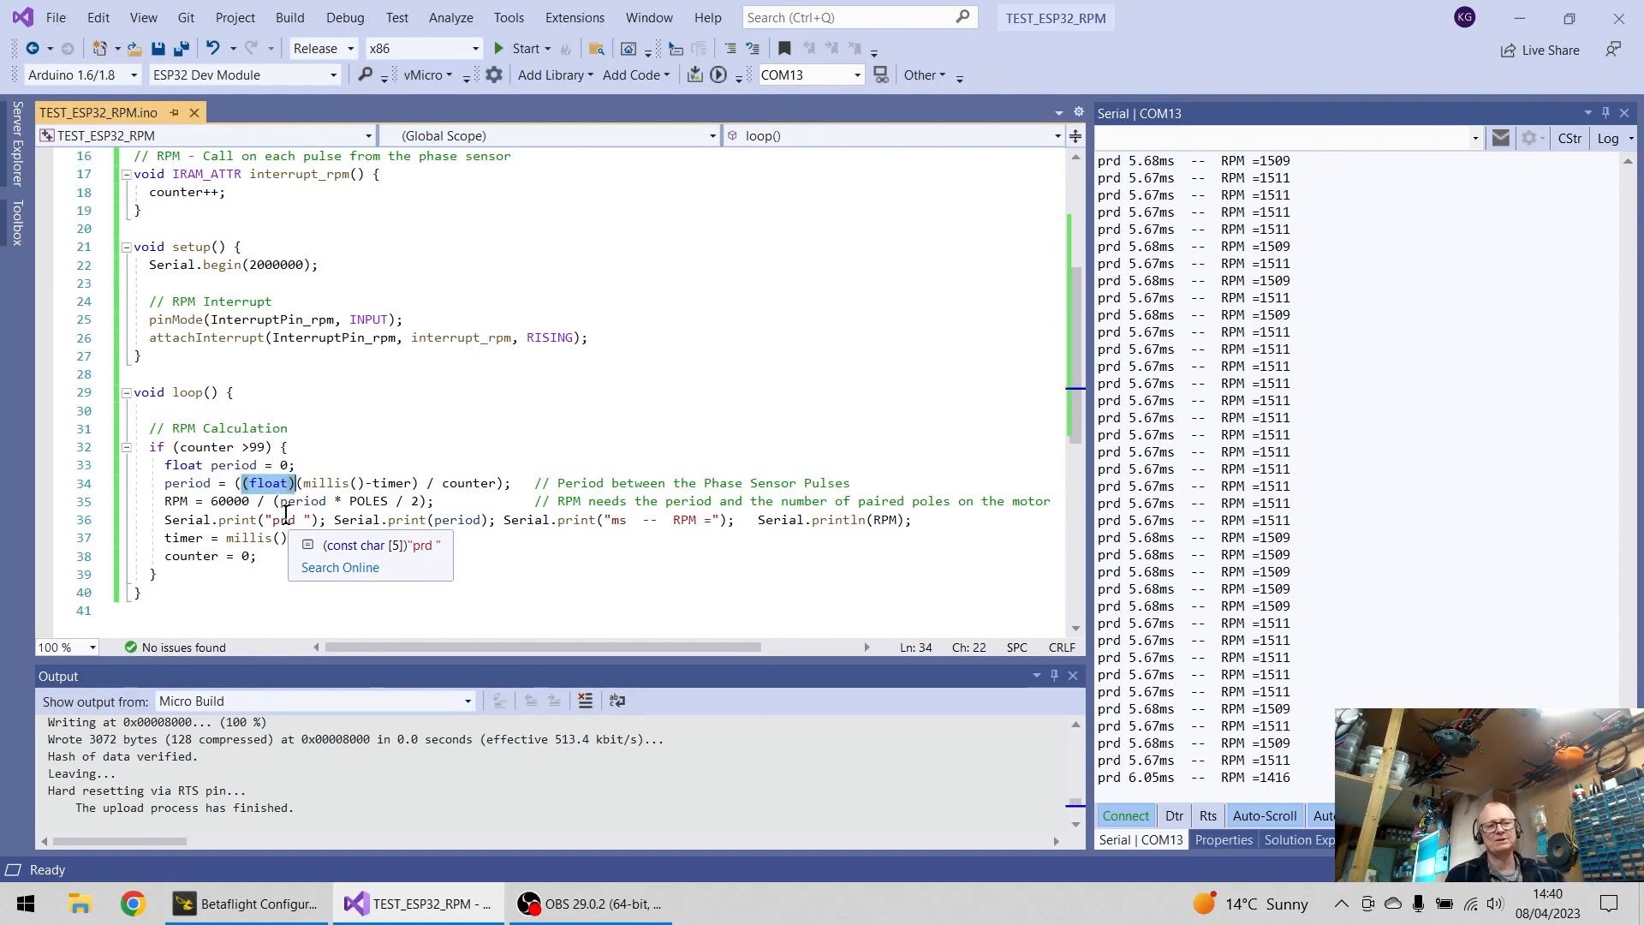
{"action": "mouse_move", "coordinate": [461, 483]}
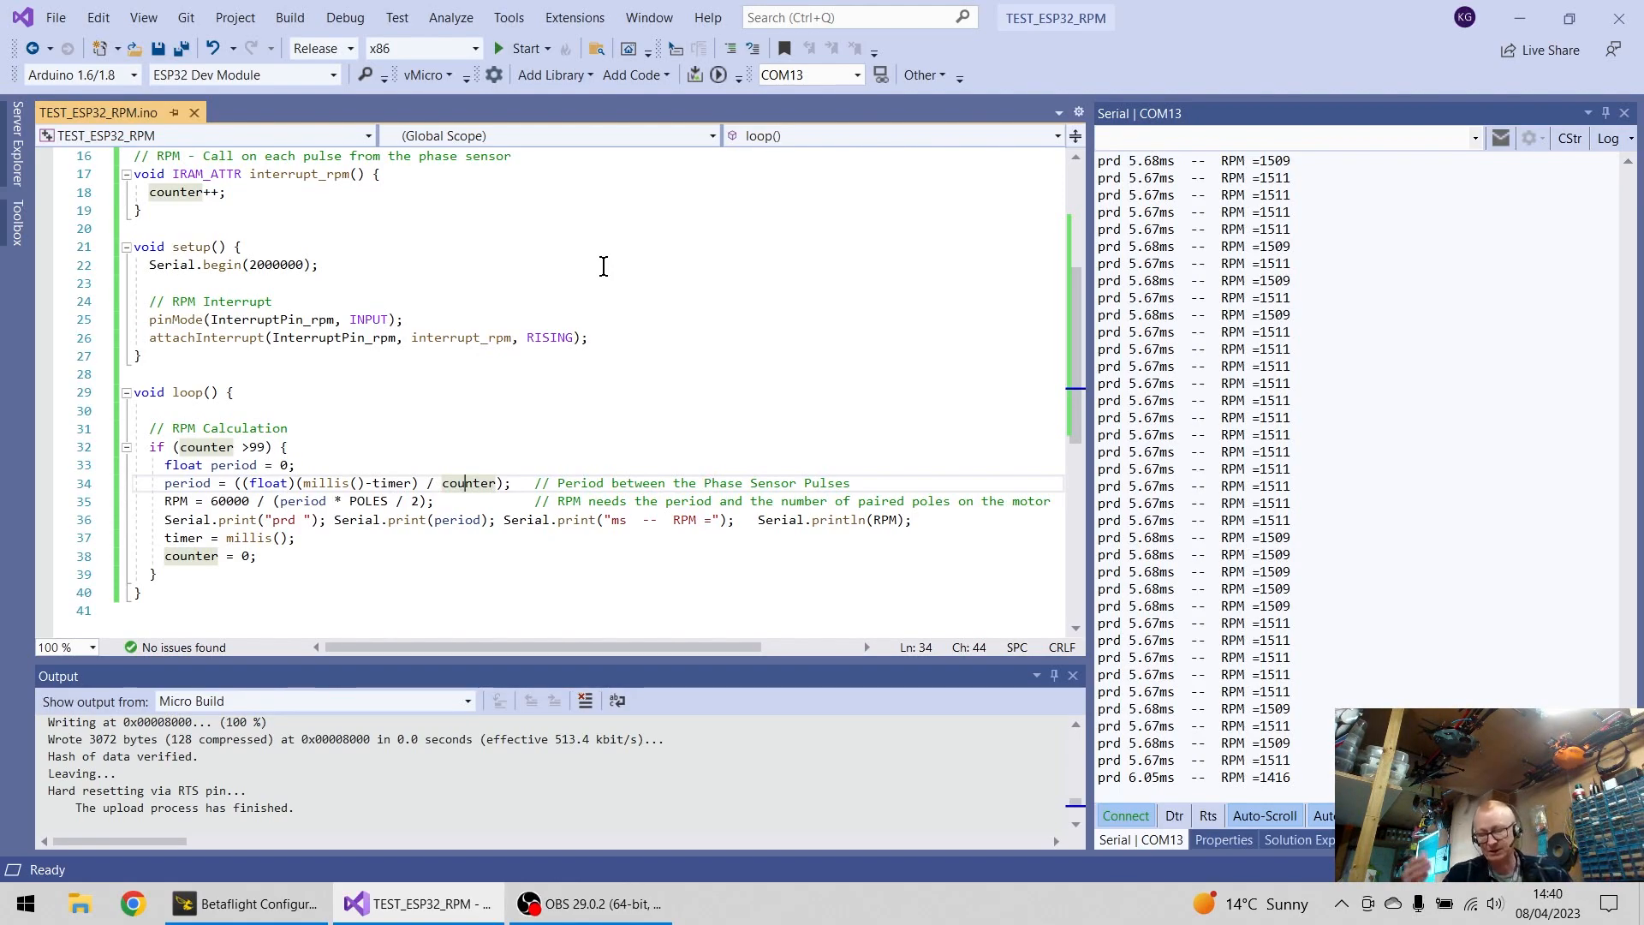
{"action": "scroll", "scroll_direction": "up", "scroll_amount": 3}
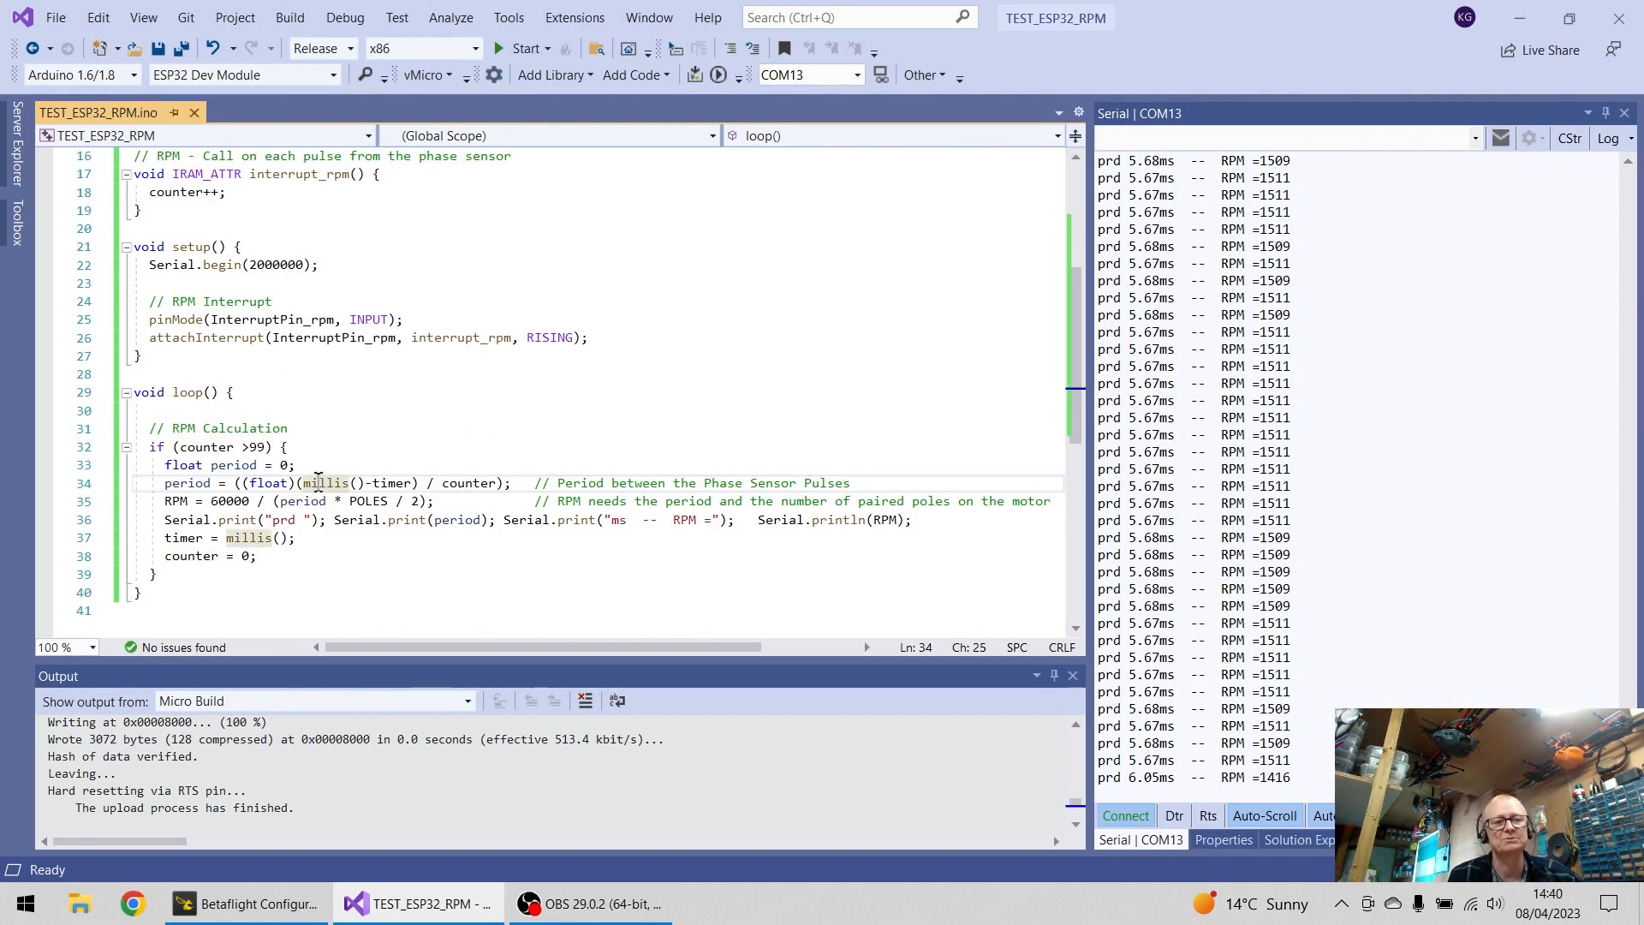
{"action": "double_click", "coordinate": [323, 483]}
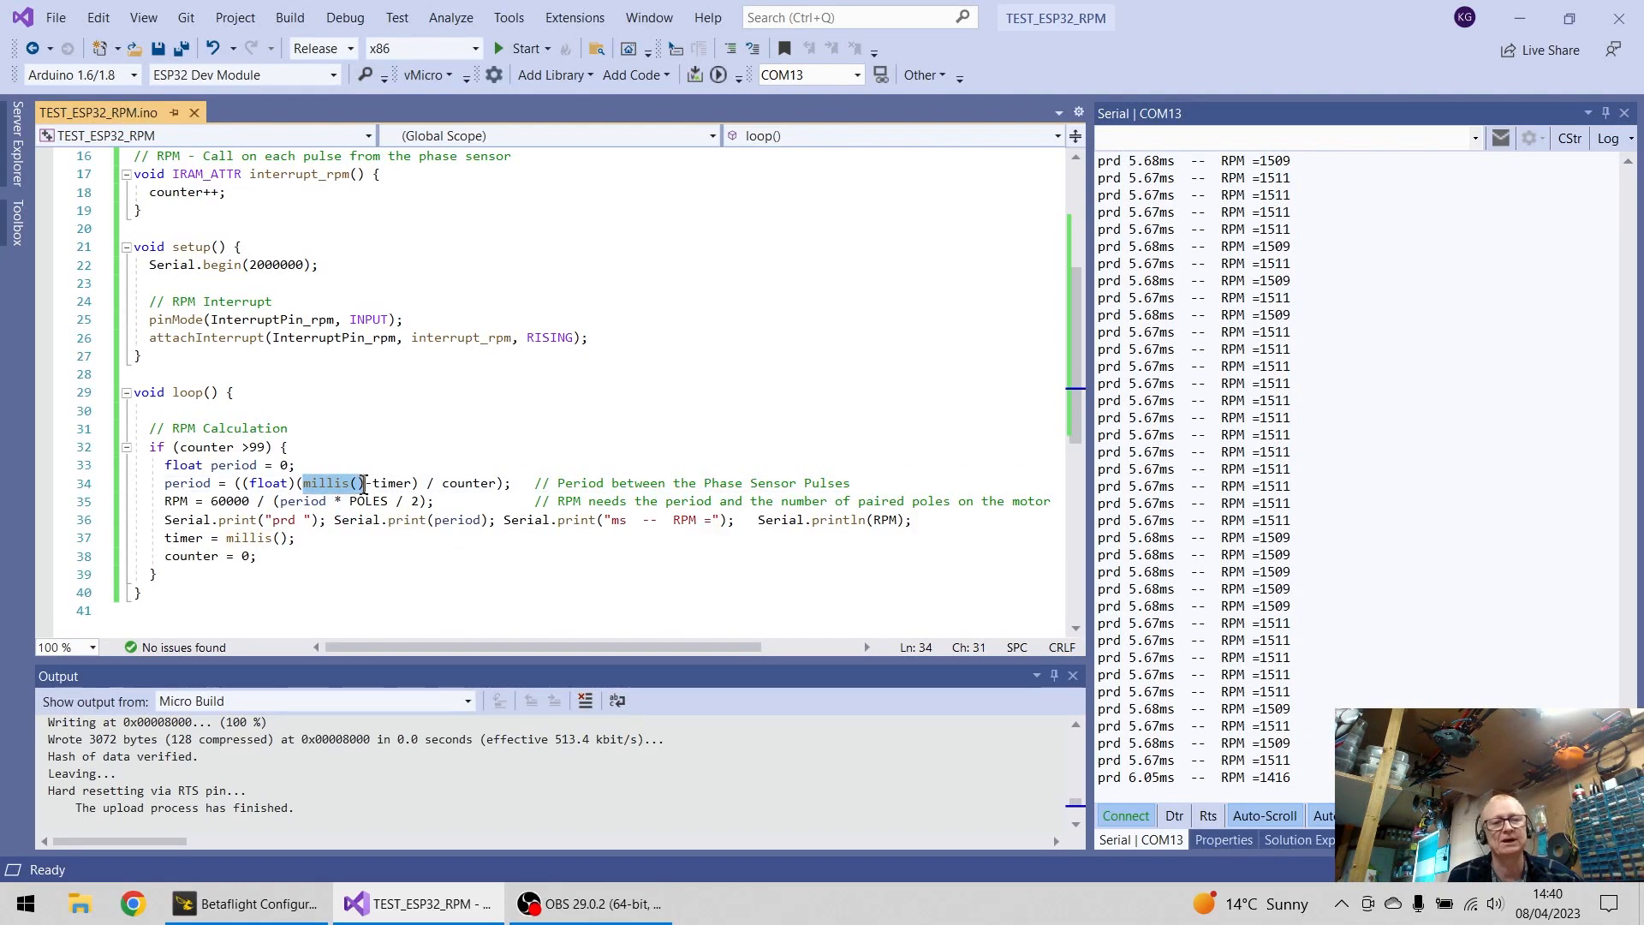
{"action": "mouse_move", "coordinate": [355, 500]}
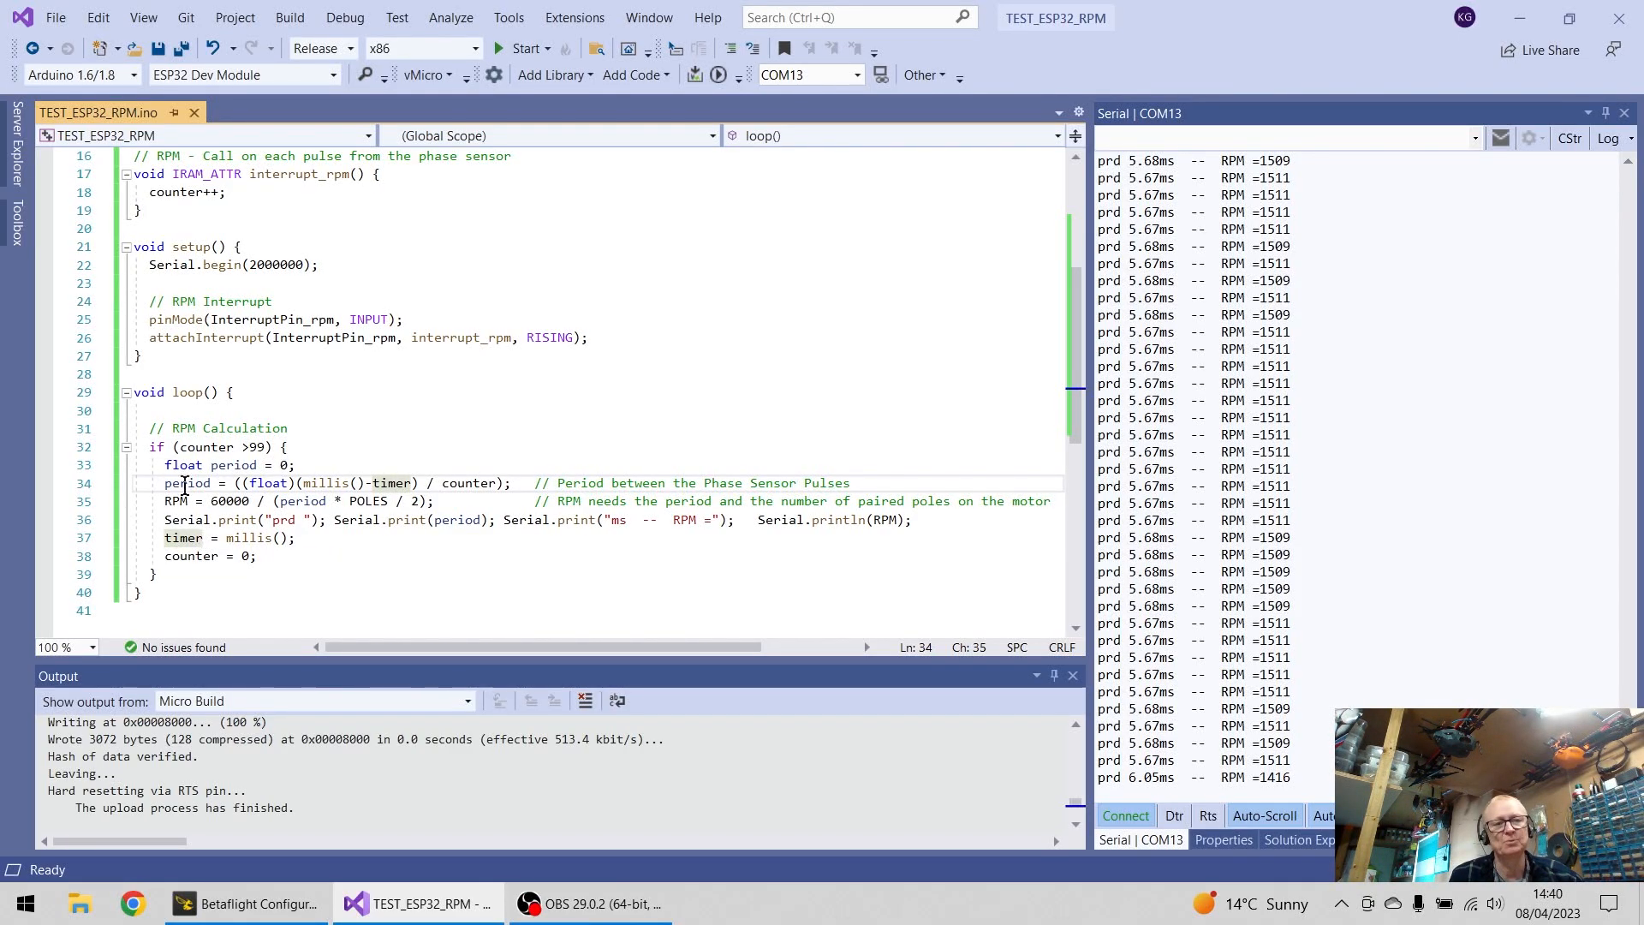
Step: Point out the millis timer reset, the counter divisor and the 60000 RPM constant
{"action": "left_click", "coordinate": [178, 537]}
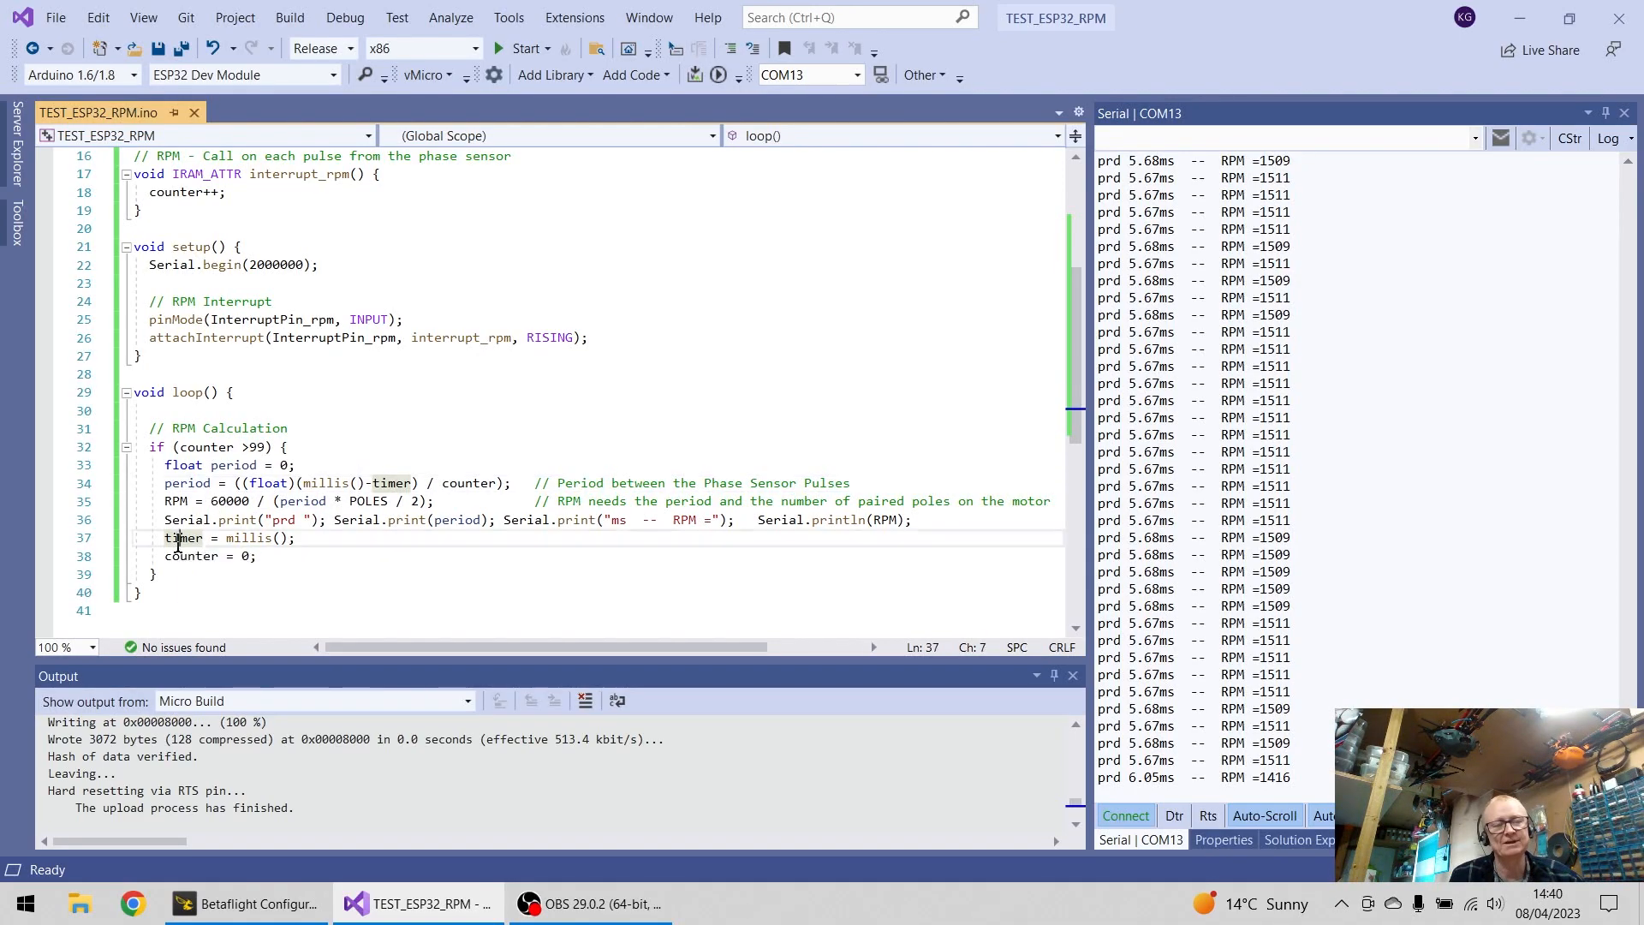
{"action": "double_click", "coordinate": [249, 538]}
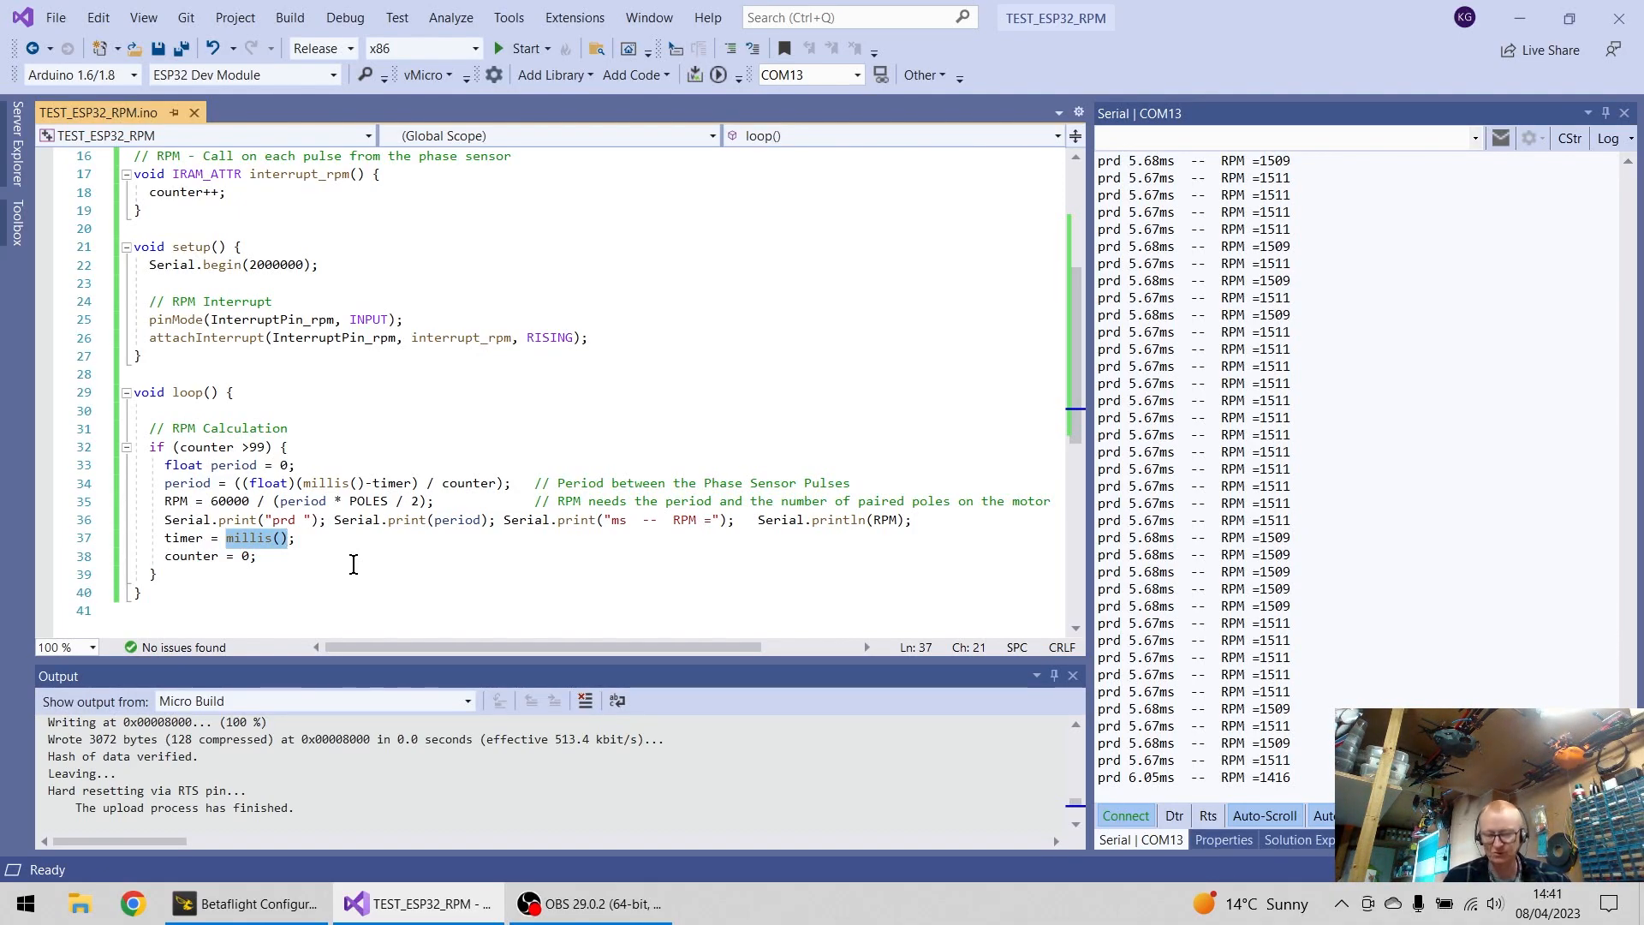
{"action": "mouse_move", "coordinate": [285, 542]}
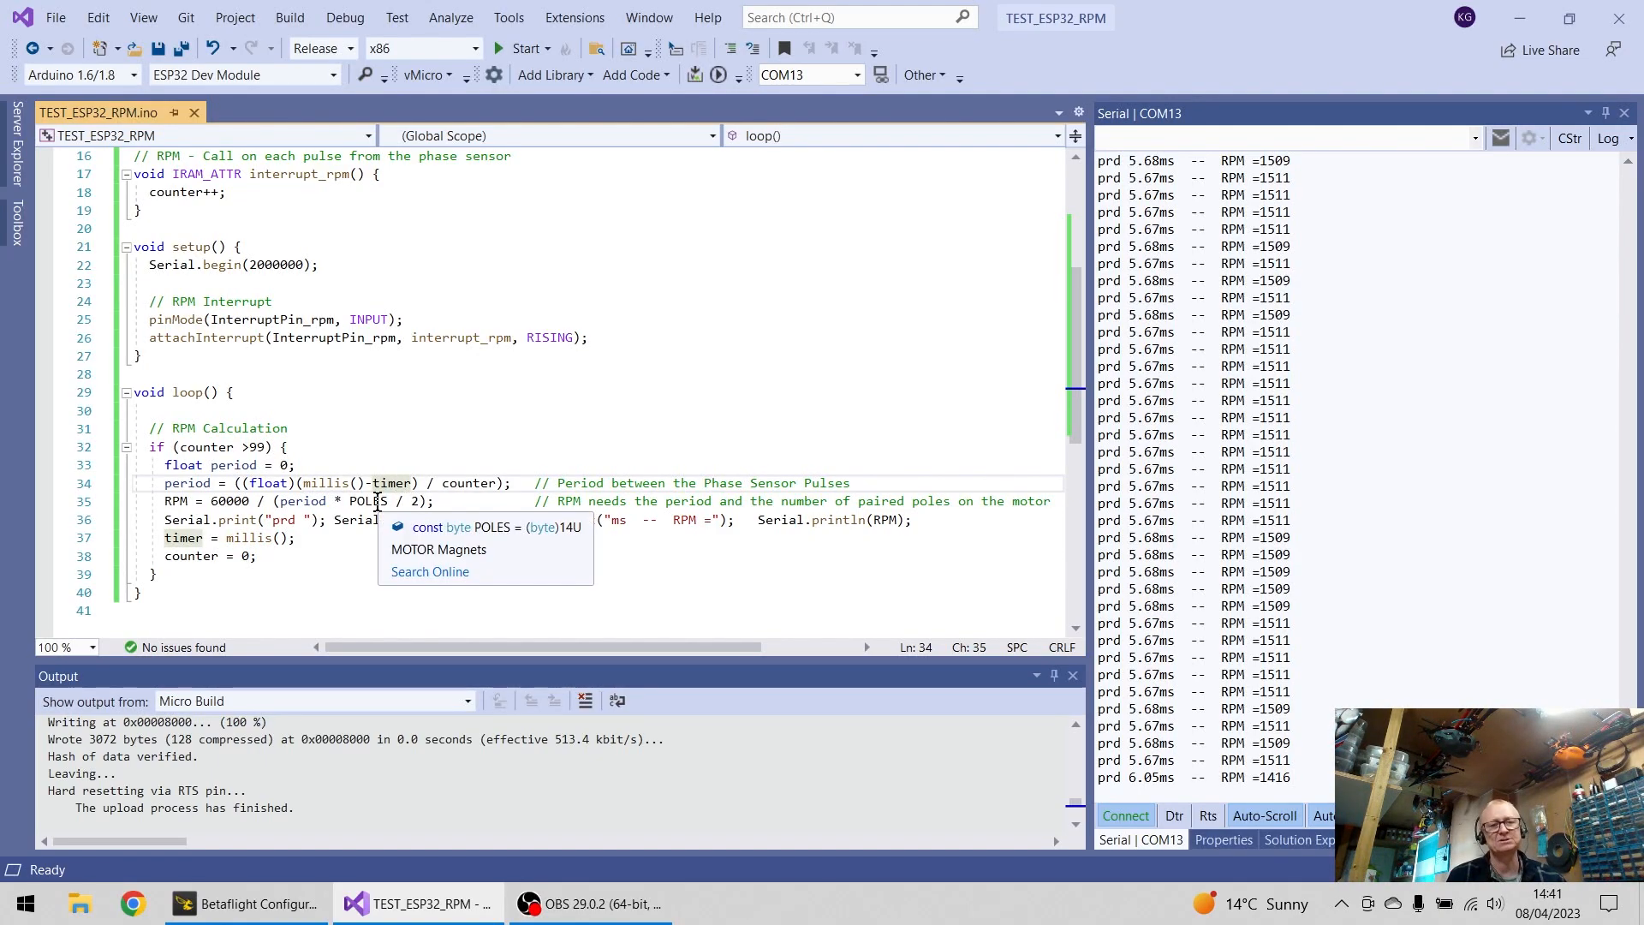
{"action": "mouse_move", "coordinate": [395, 527]}
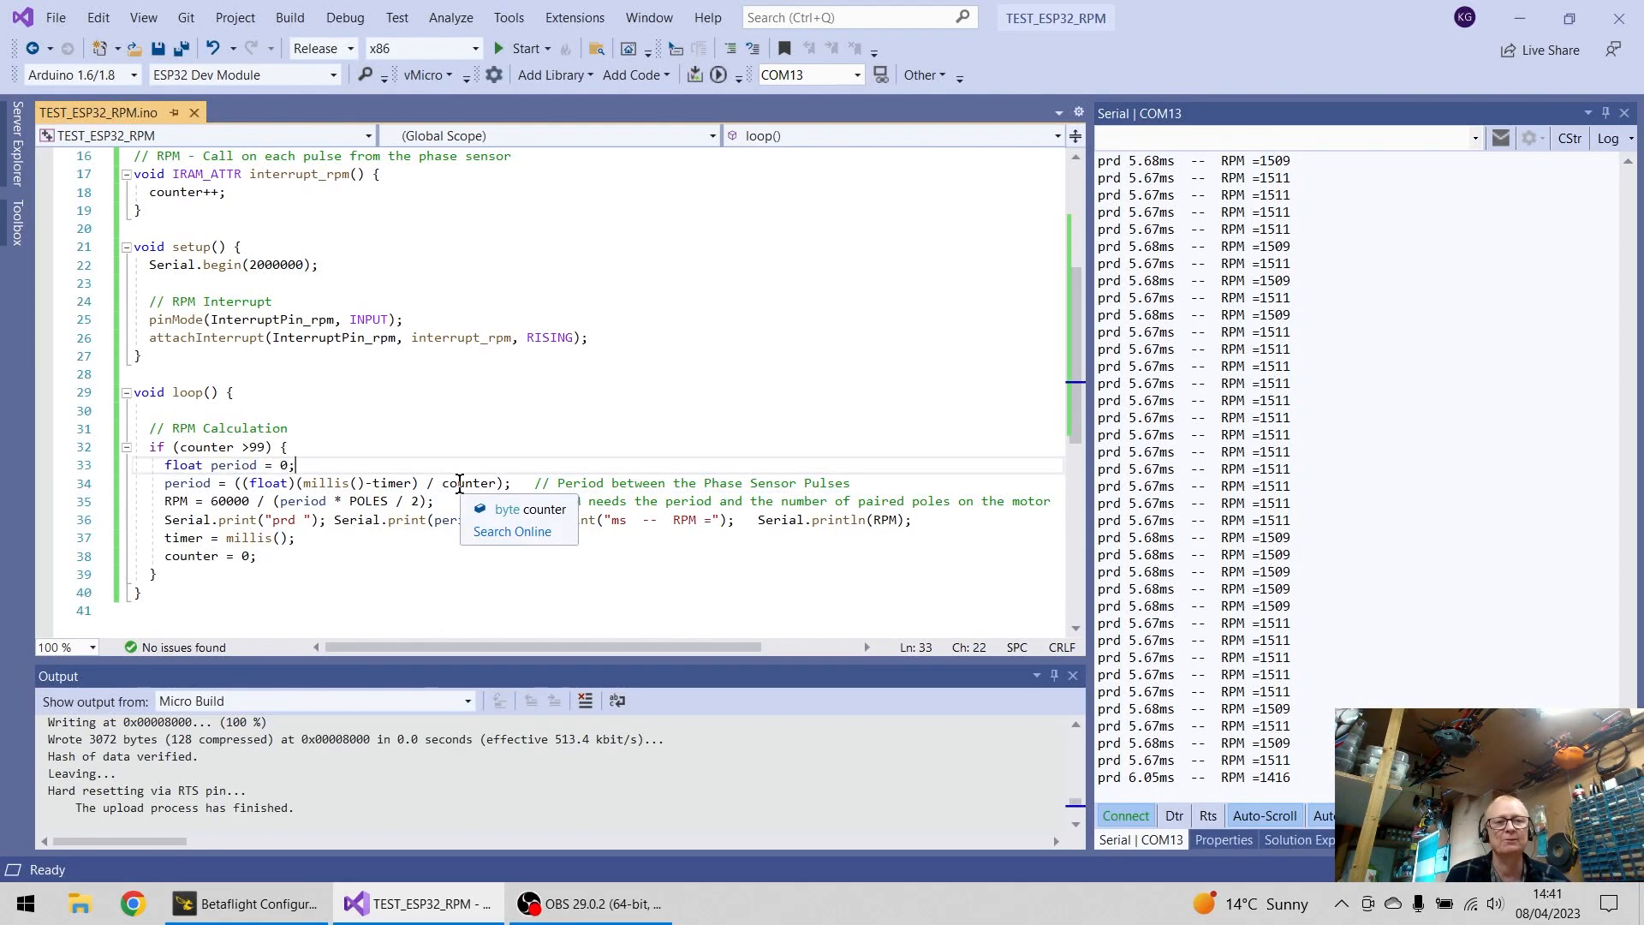
{"action": "left_click", "coordinate": [472, 482]}
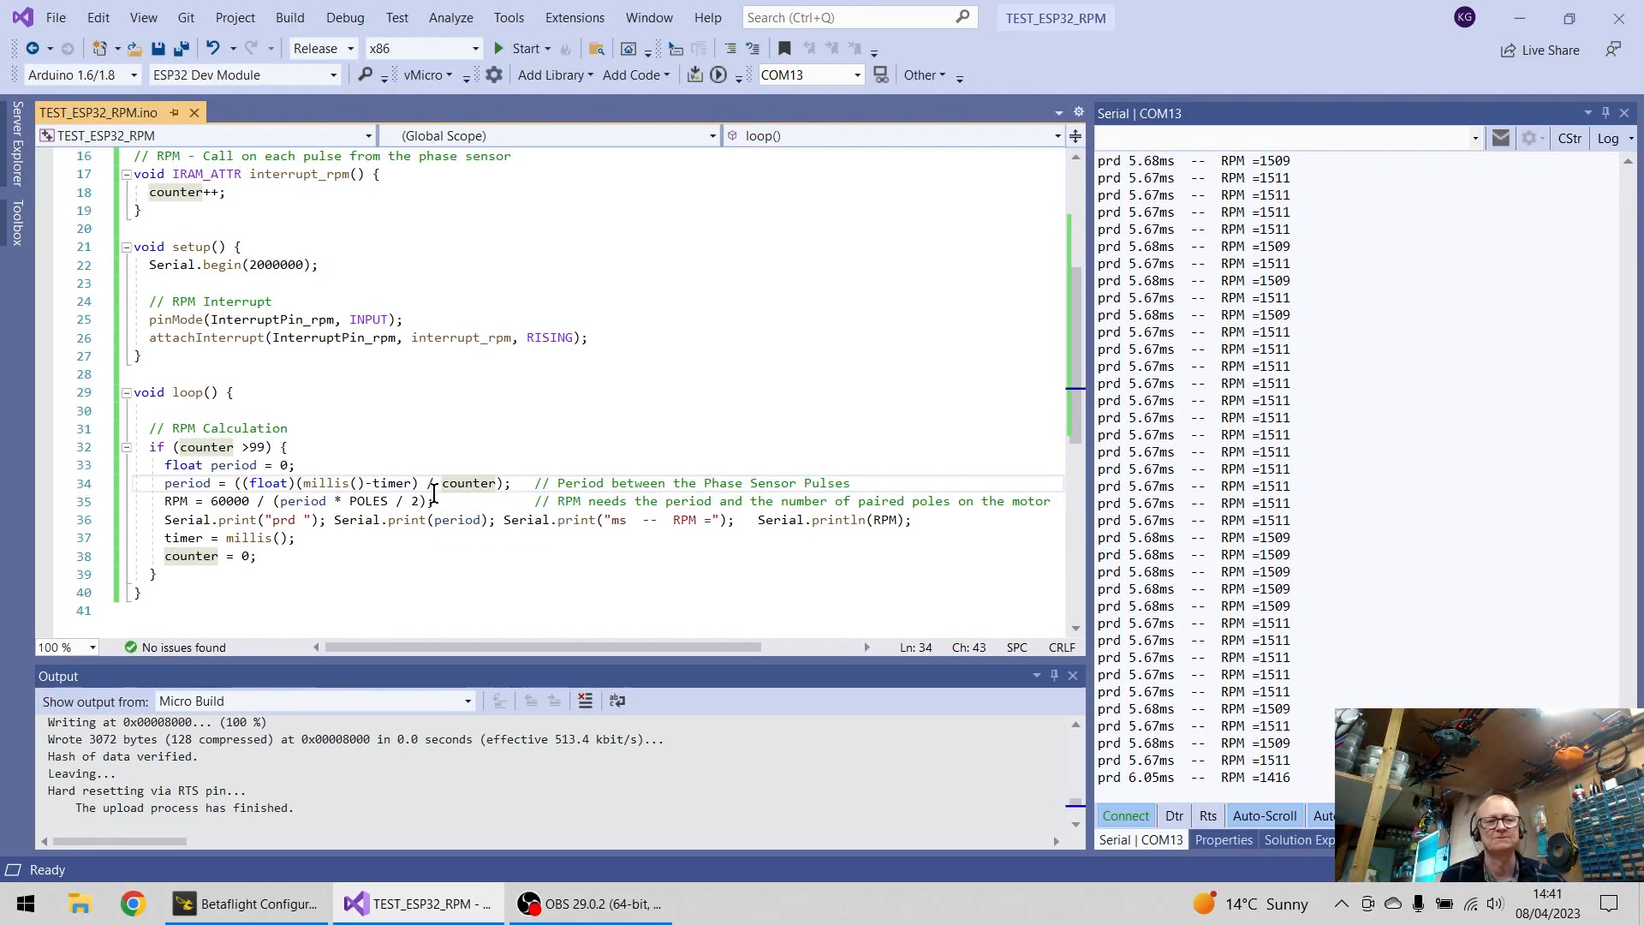
{"action": "left_click", "coordinate": [223, 519]}
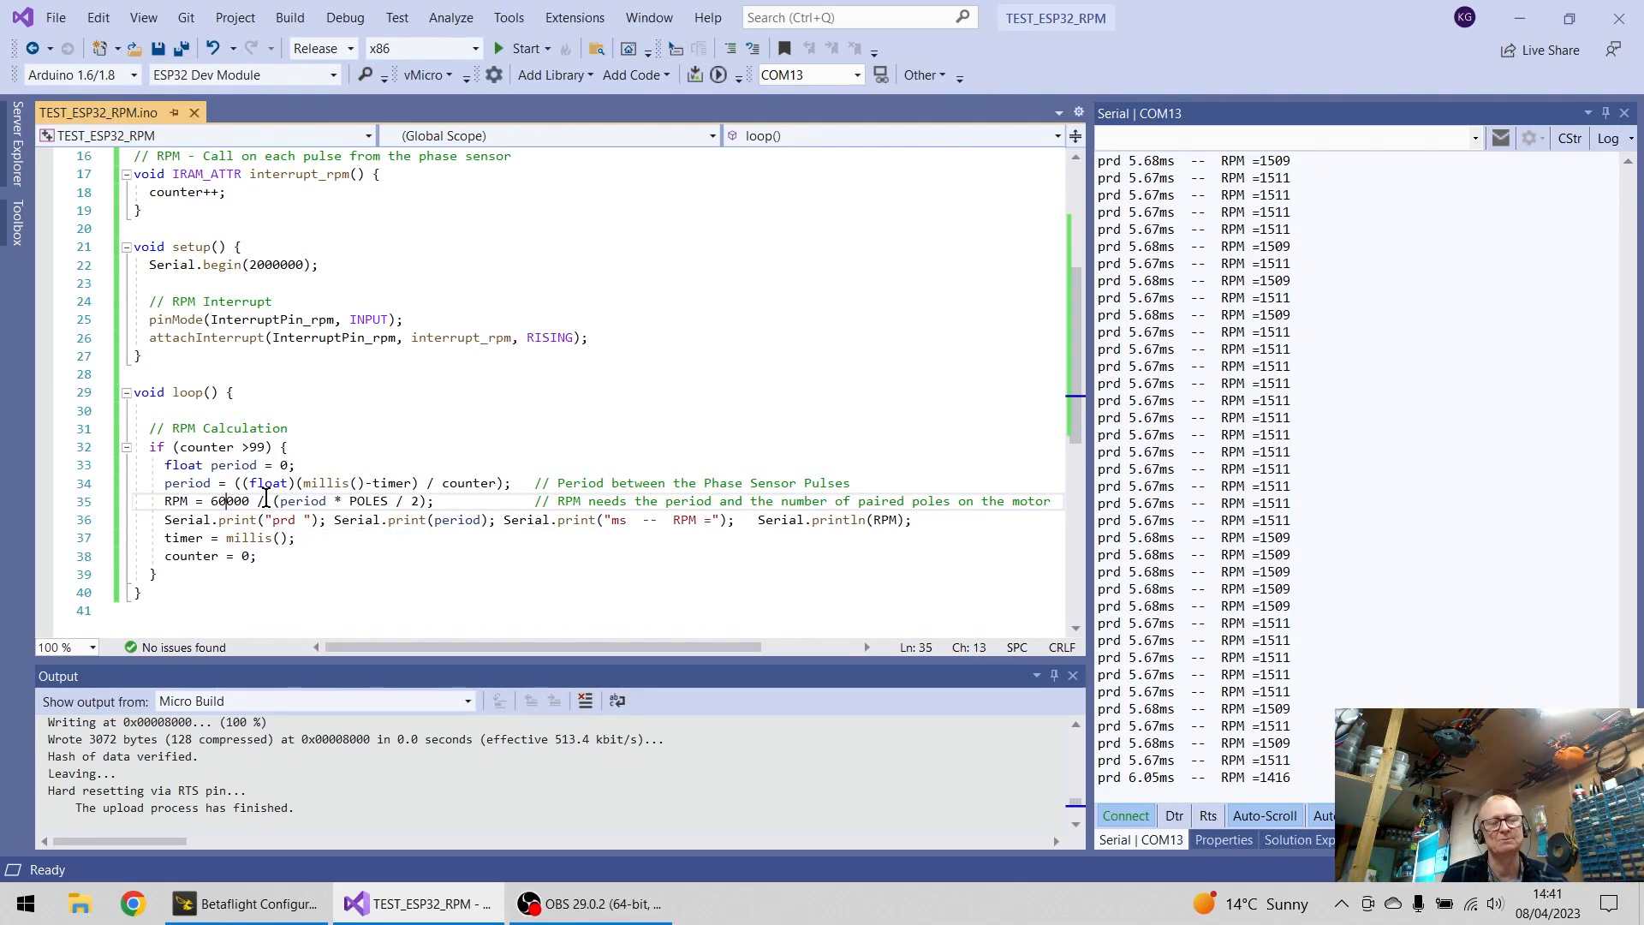
{"action": "mouse_move", "coordinate": [315, 501]}
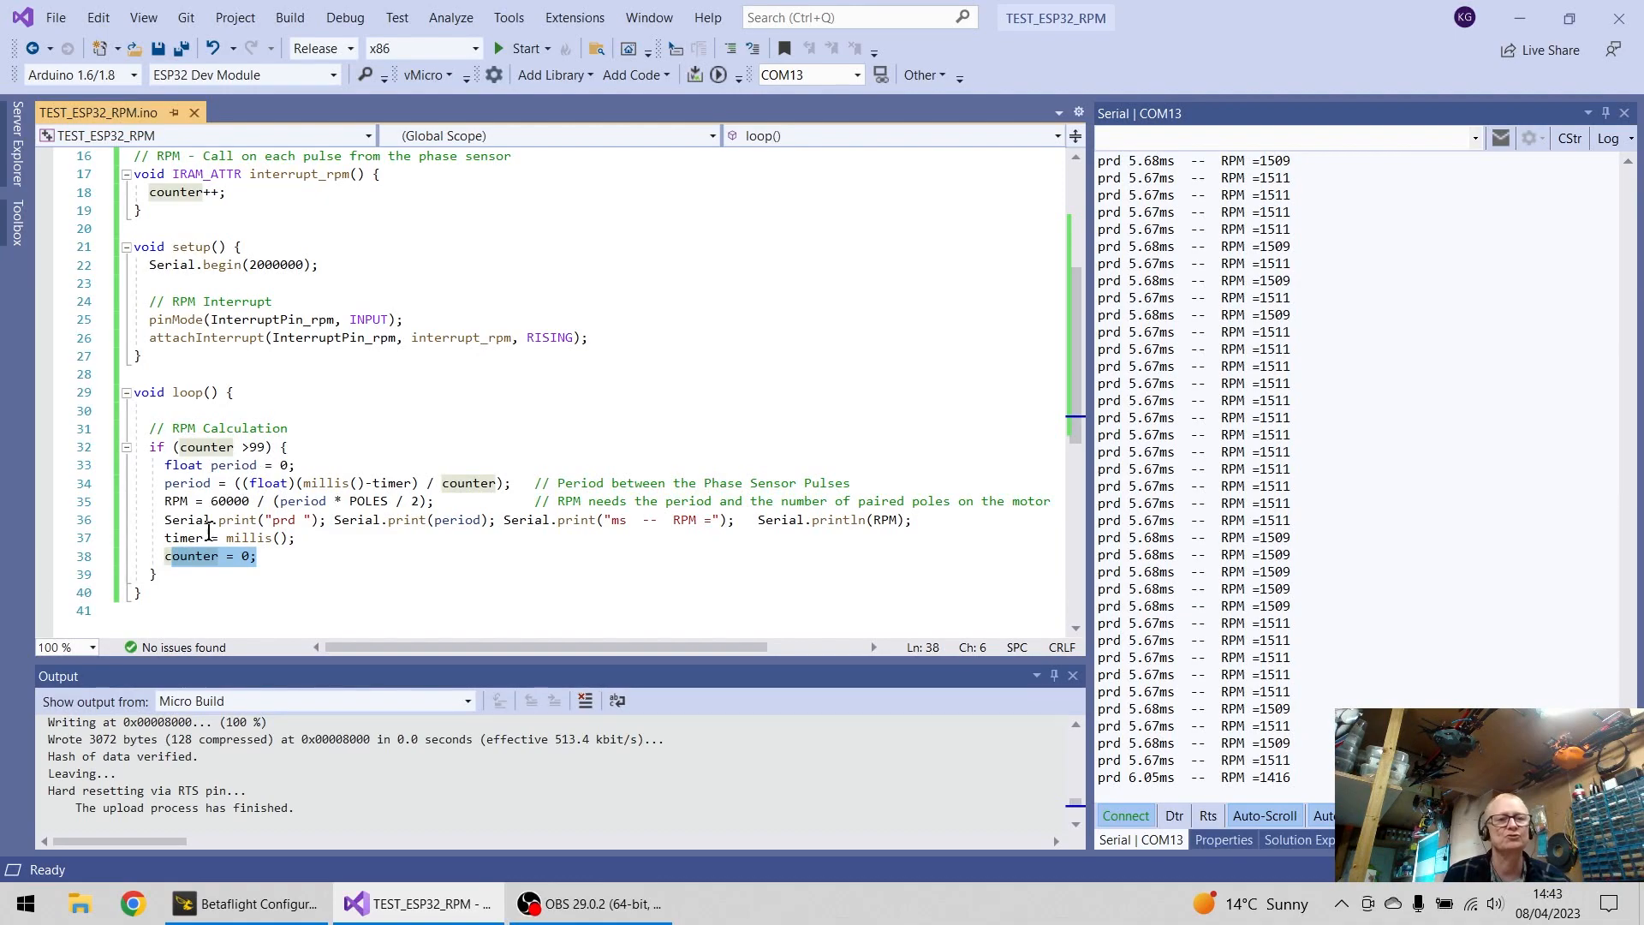
{"action": "mouse_move", "coordinate": [244, 462]}
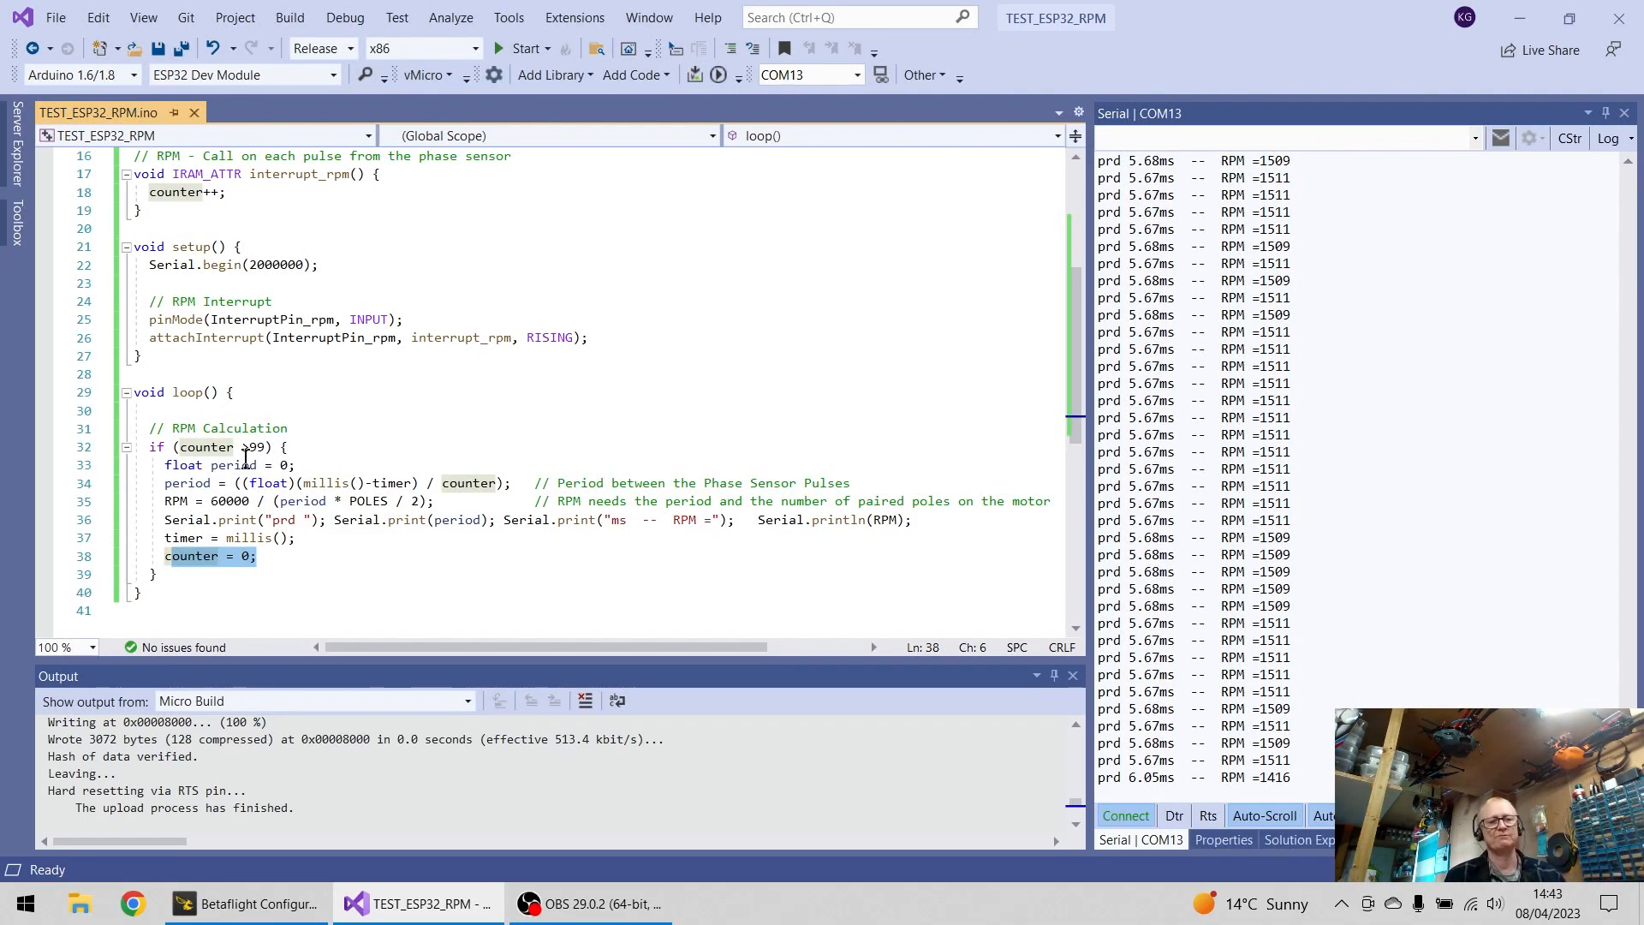
{"action": "mouse_move", "coordinate": [237, 464]}
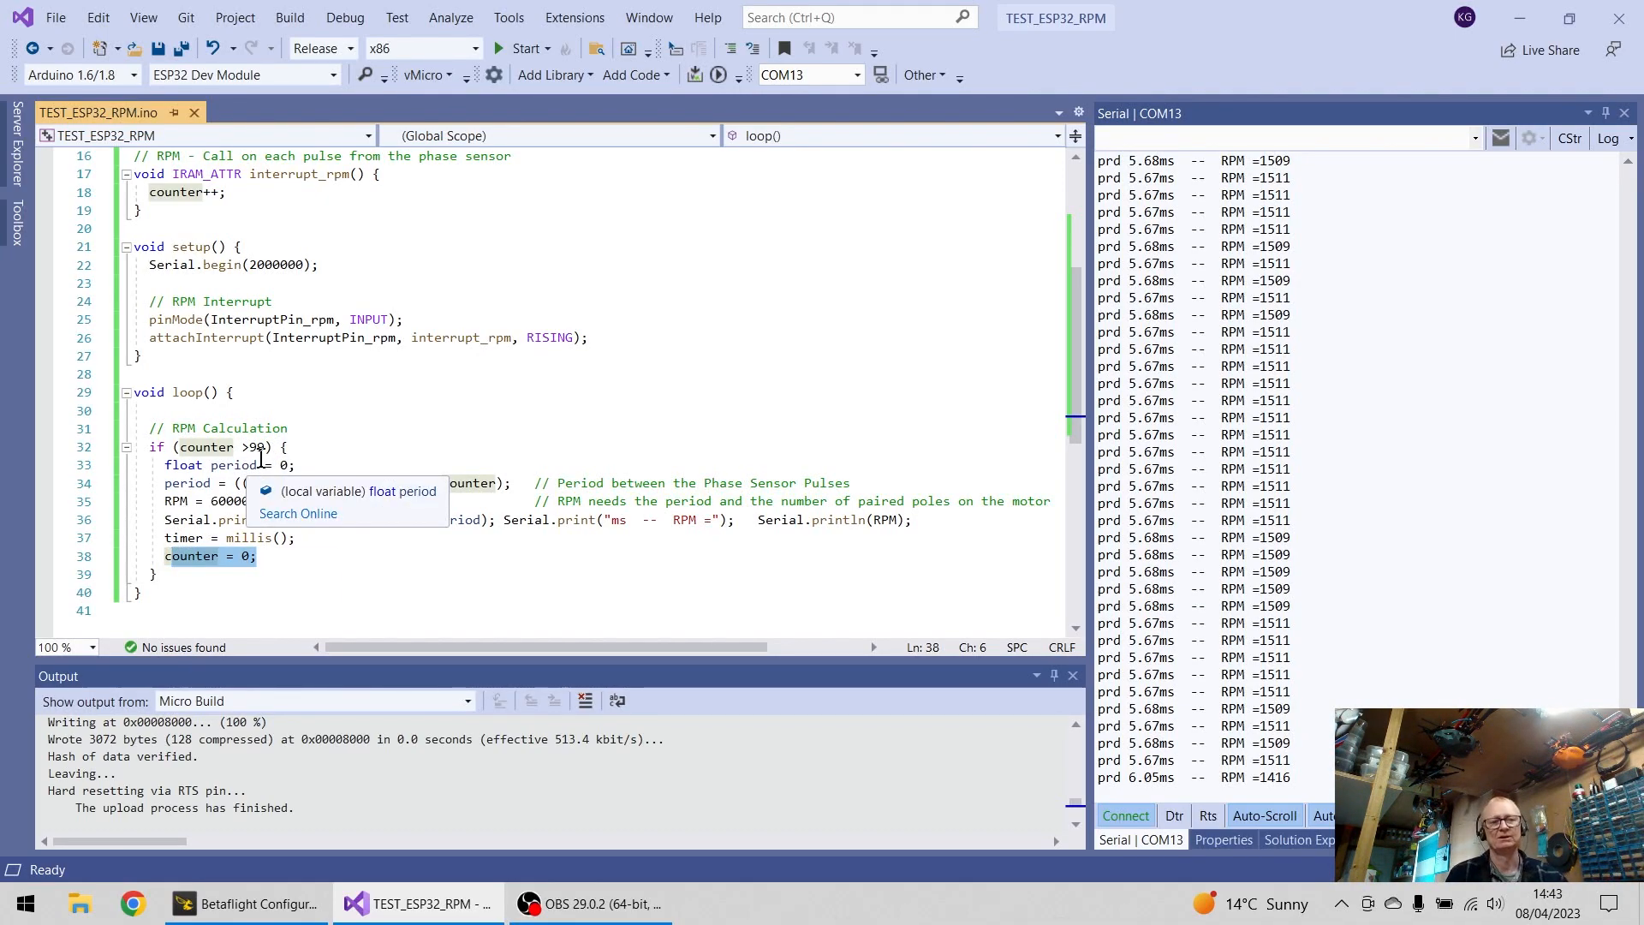
Step: In Betaflight's Motors tab, enable motor test mode with propellers removed
{"action": "left_click", "coordinate": [564, 618]}
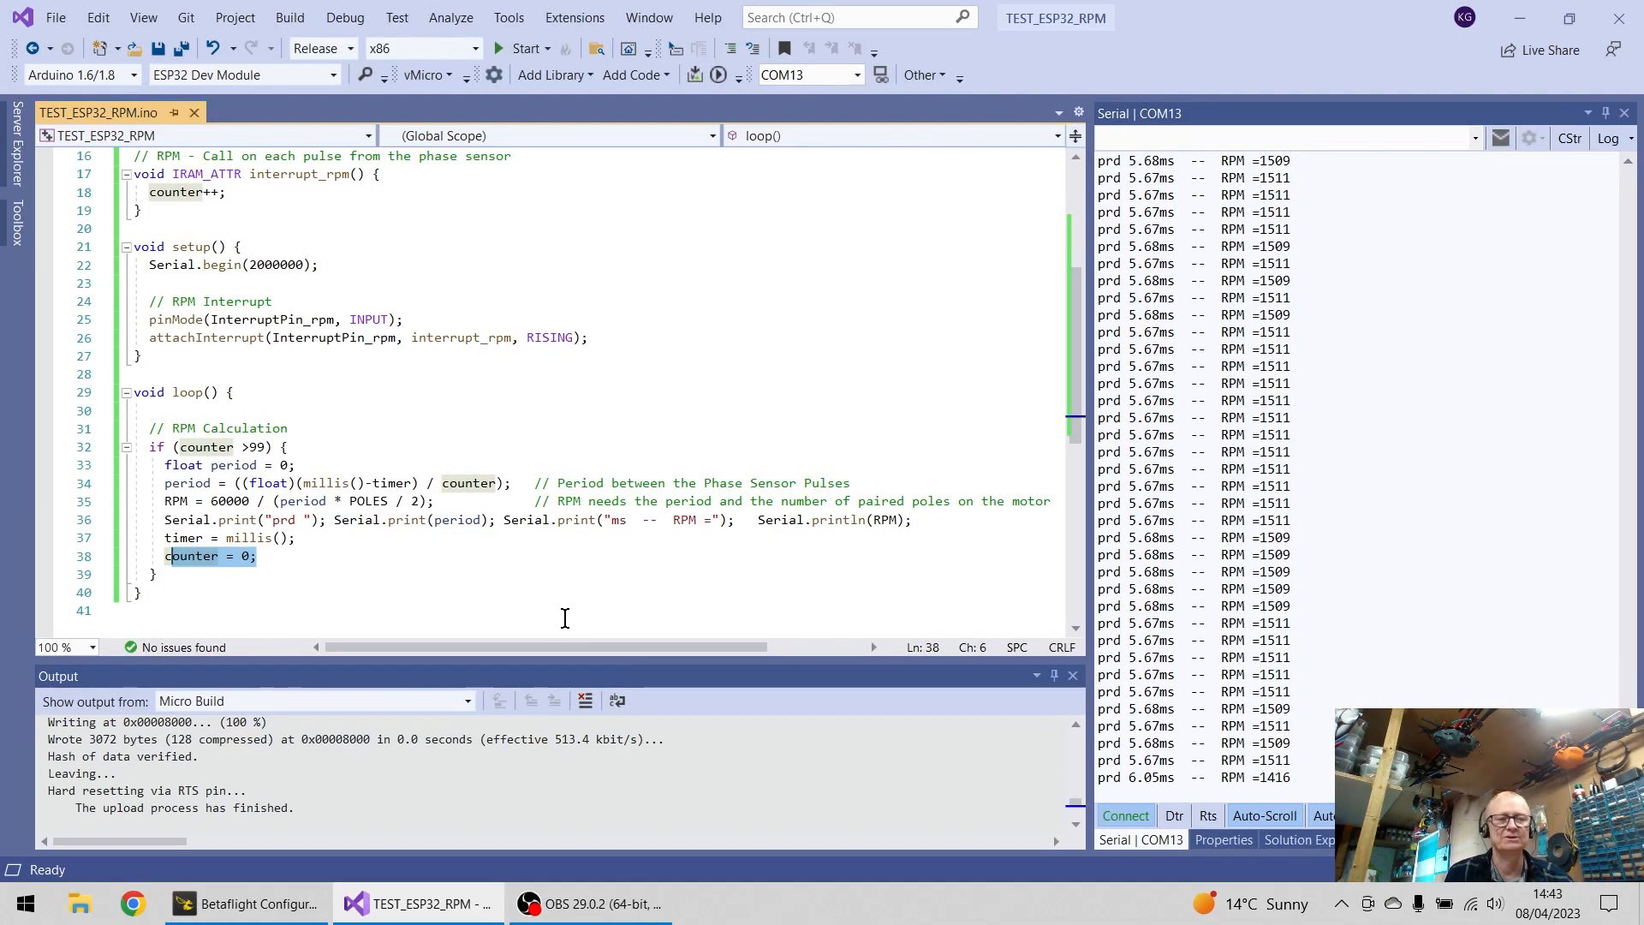
{"action": "left_click", "coordinate": [356, 903]}
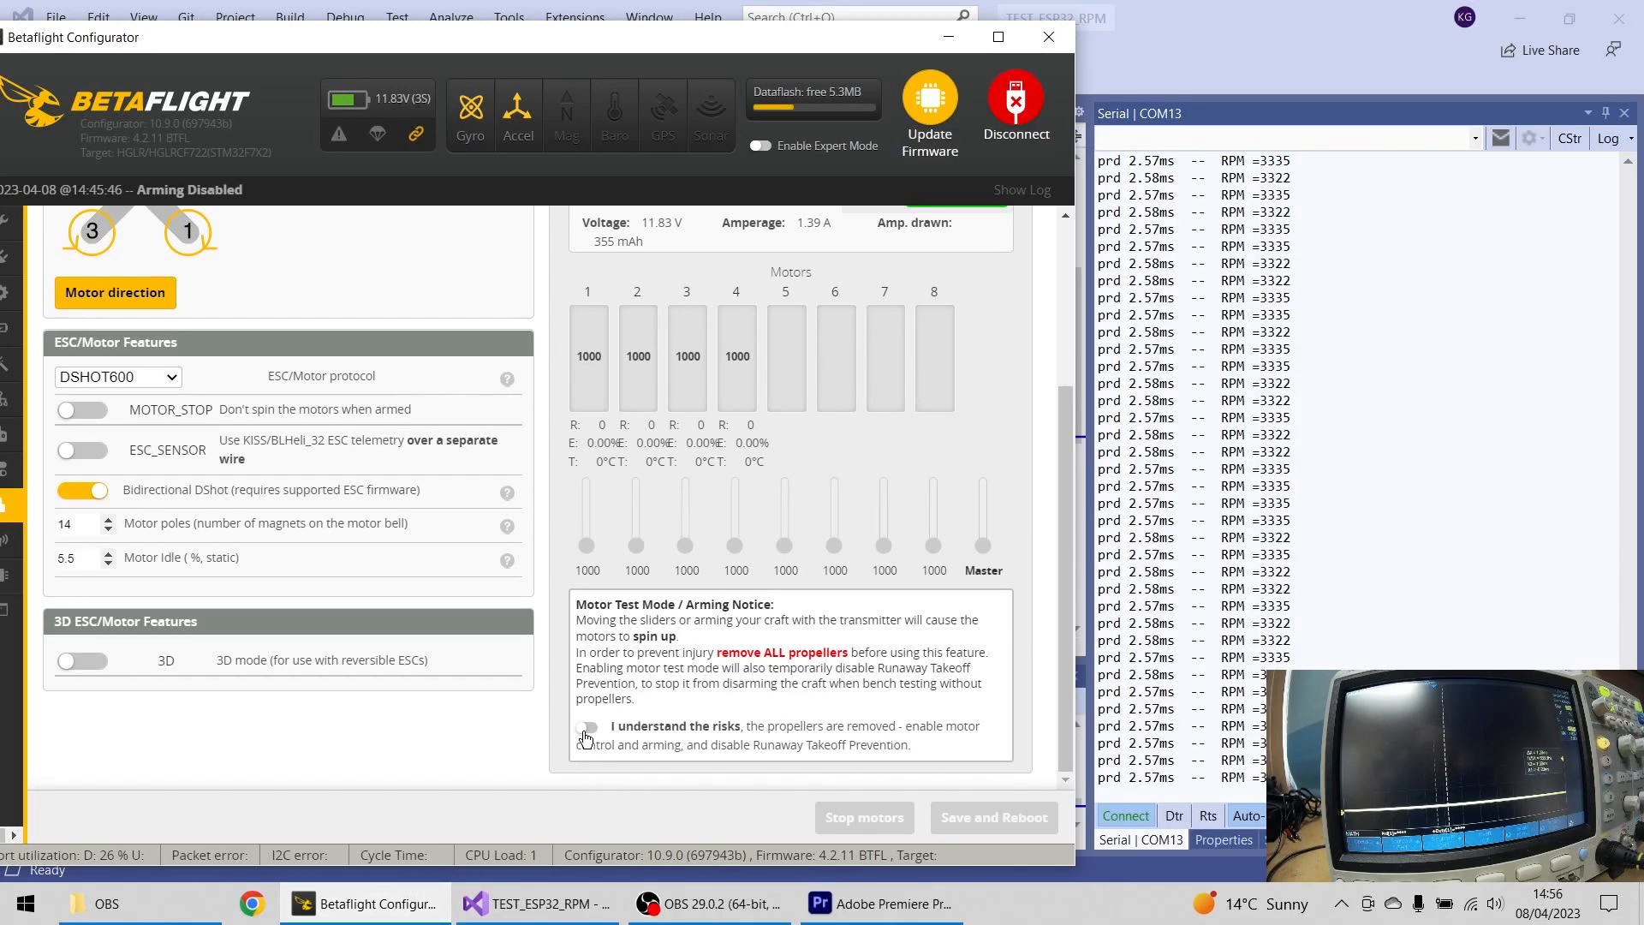
{"action": "left_click", "coordinate": [588, 727]}
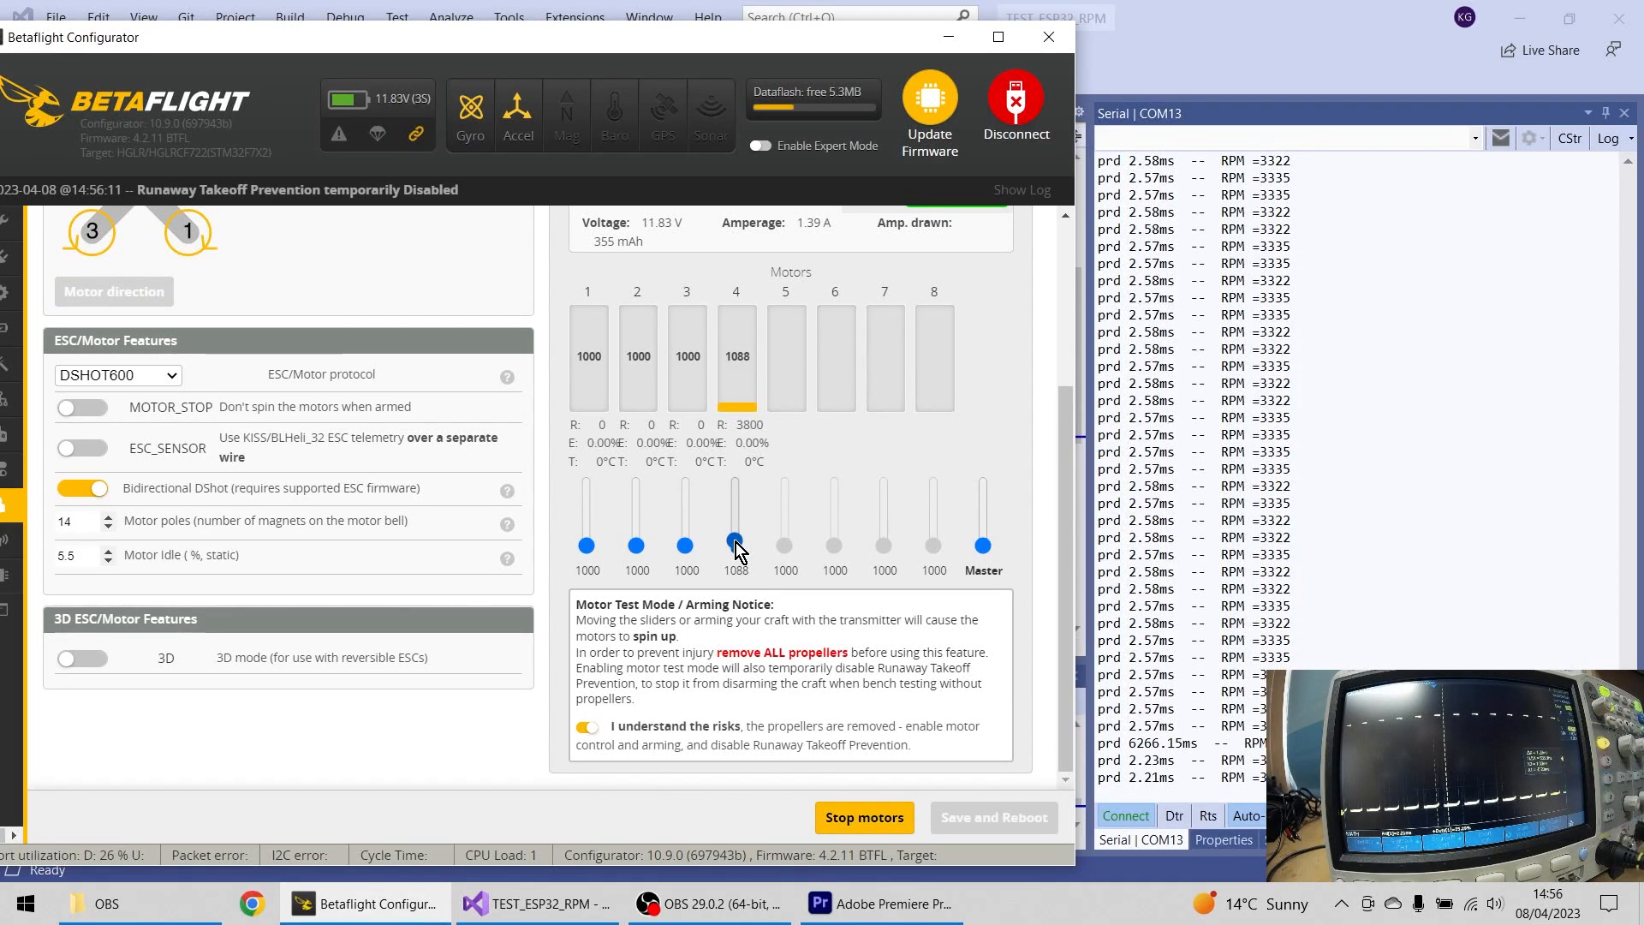
{"action": "mouse_move", "coordinate": [757, 441]}
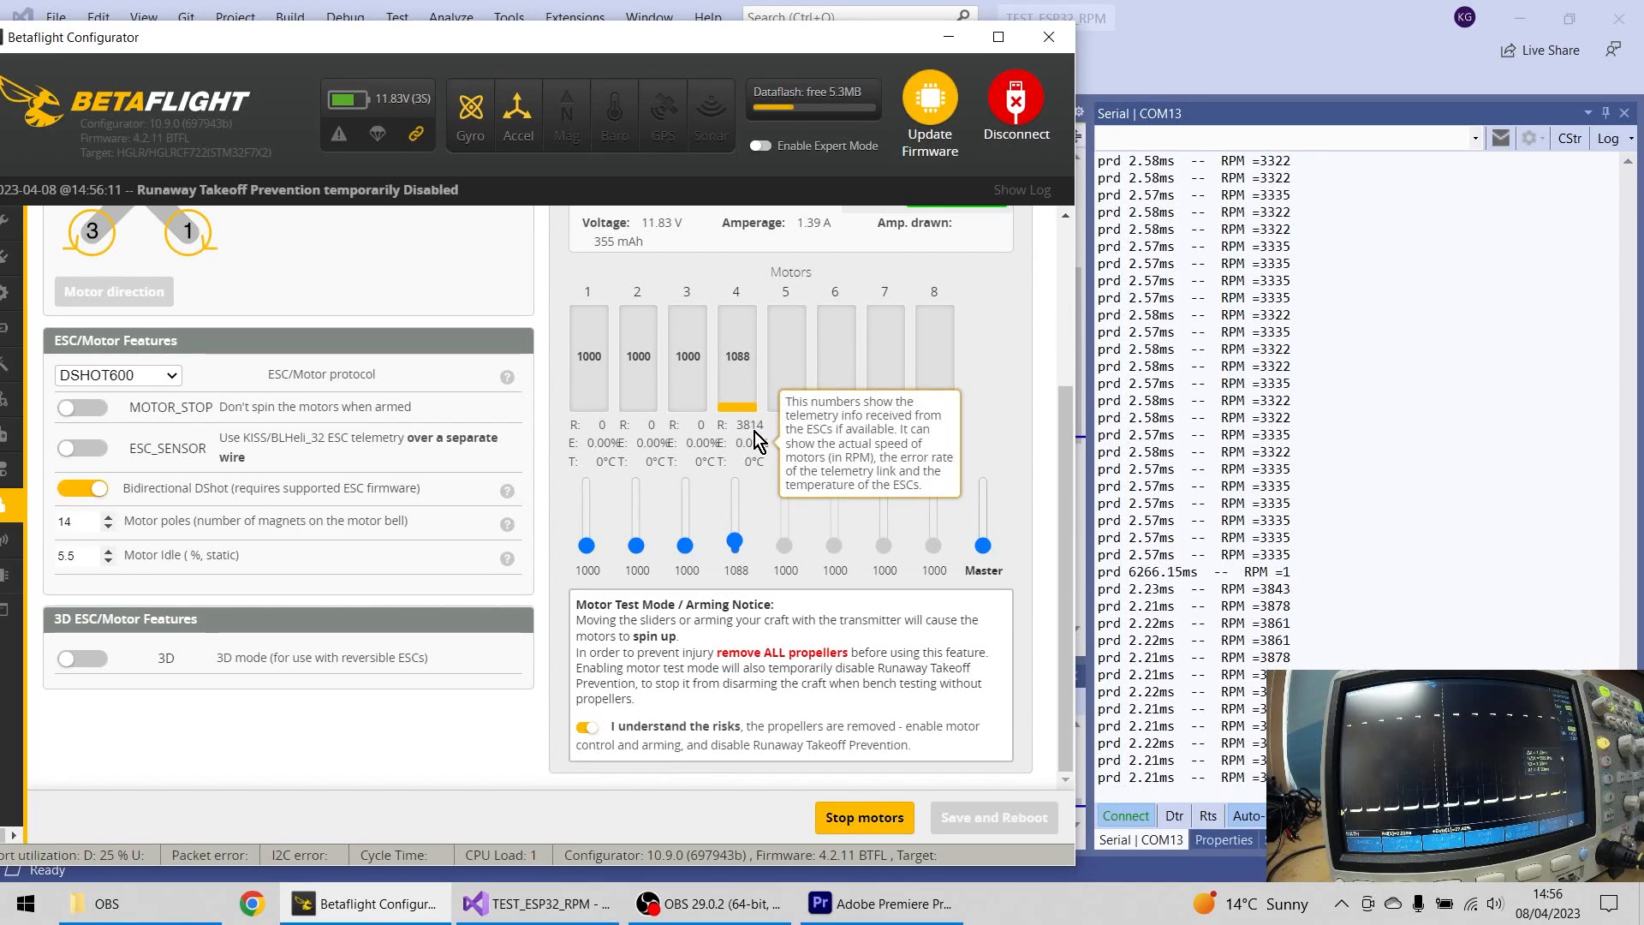